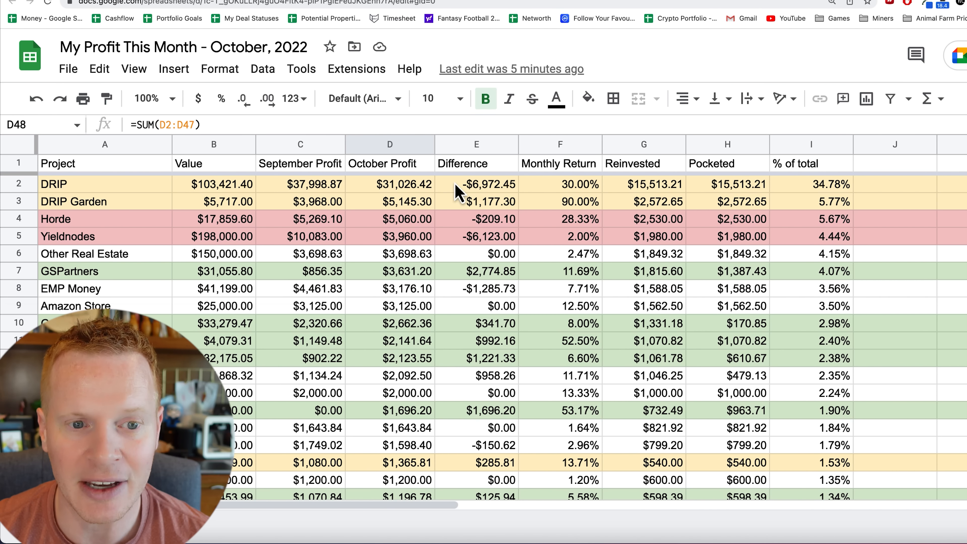
mouse_move(252, 200)
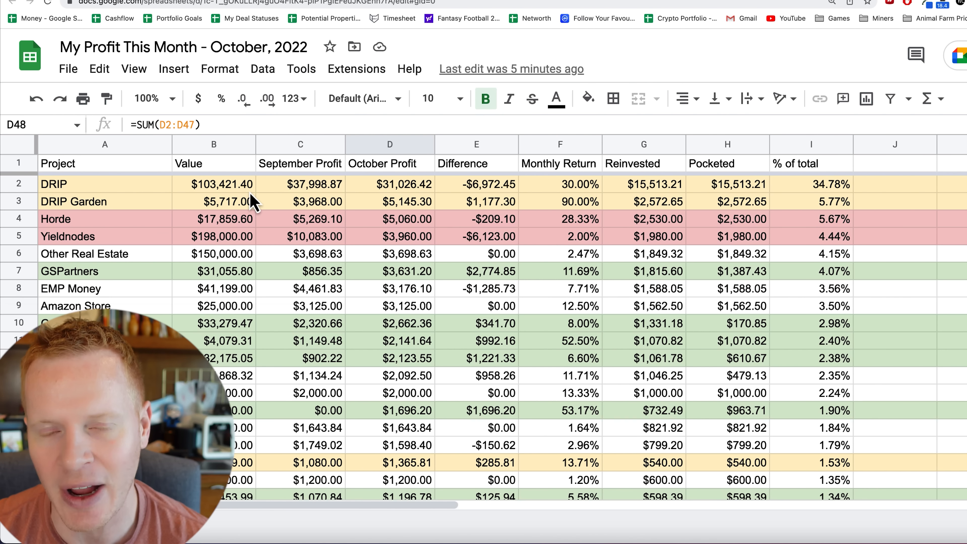
mouse_move(266, 203)
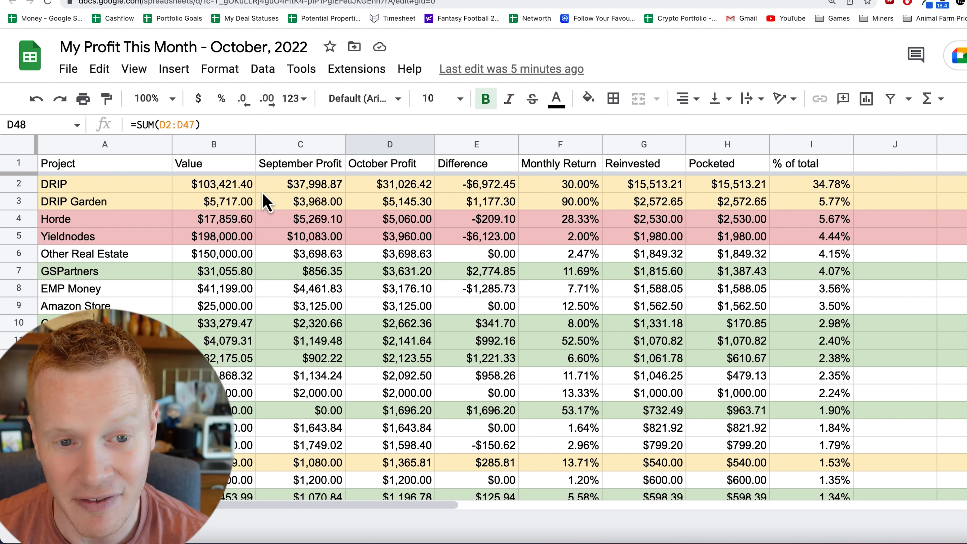
mouse_move(480, 195)
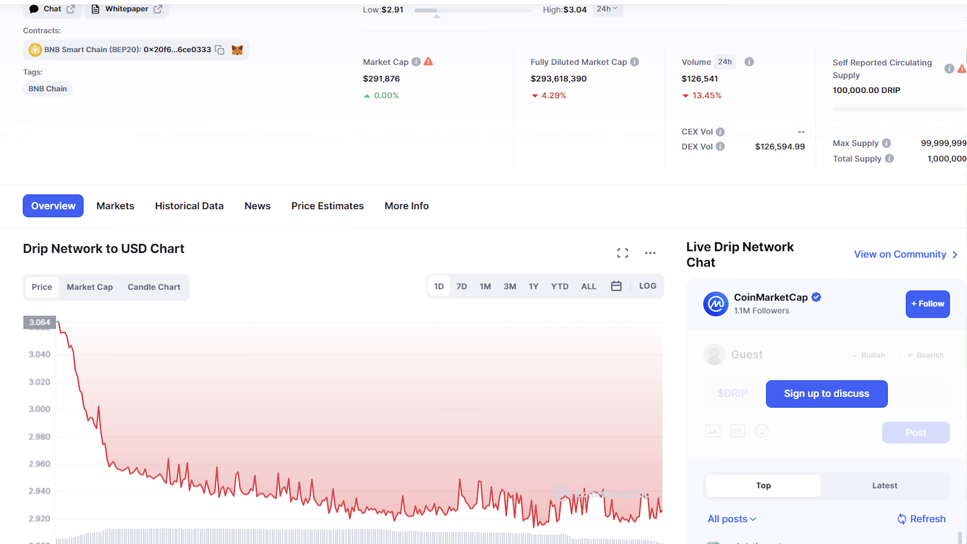
Step: Review the Horde row and the Yieldnodes project entry in the profit sheet
scroll("down", 3)
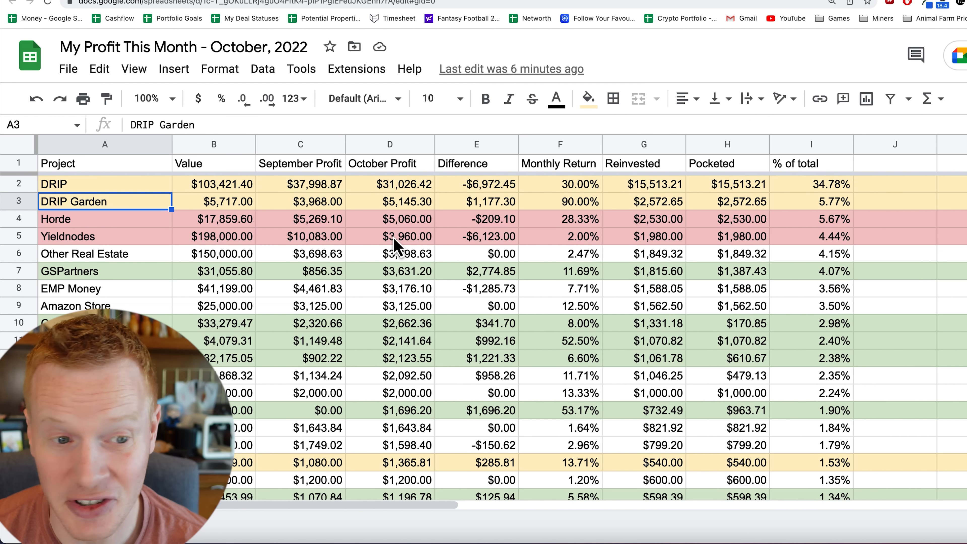
mouse_move(425, 216)
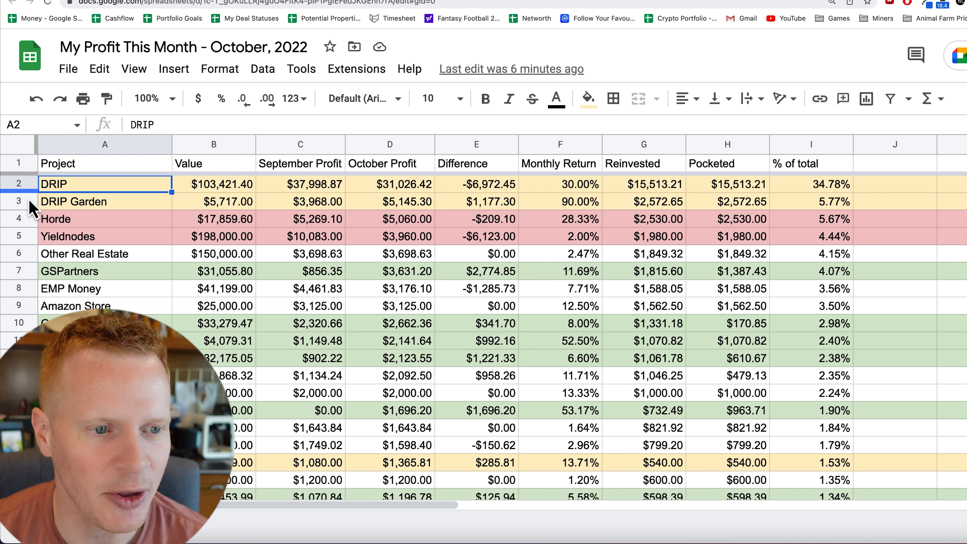
left_click(19, 201)
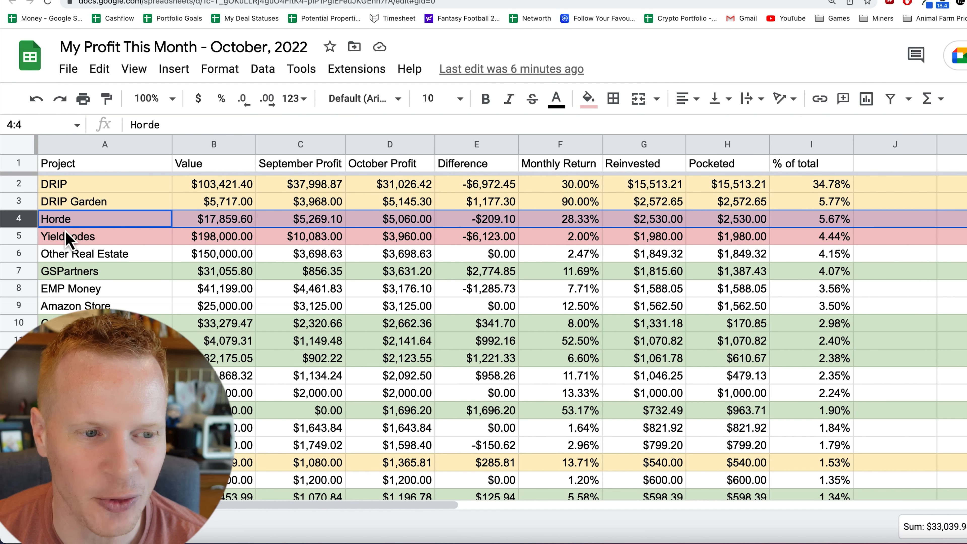
mouse_move(302, 222)
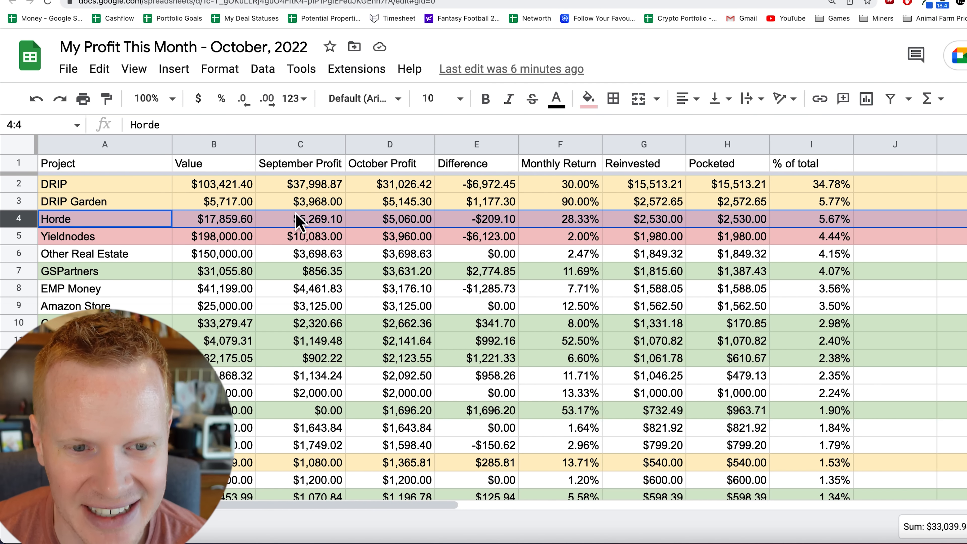
mouse_move(404, 236)
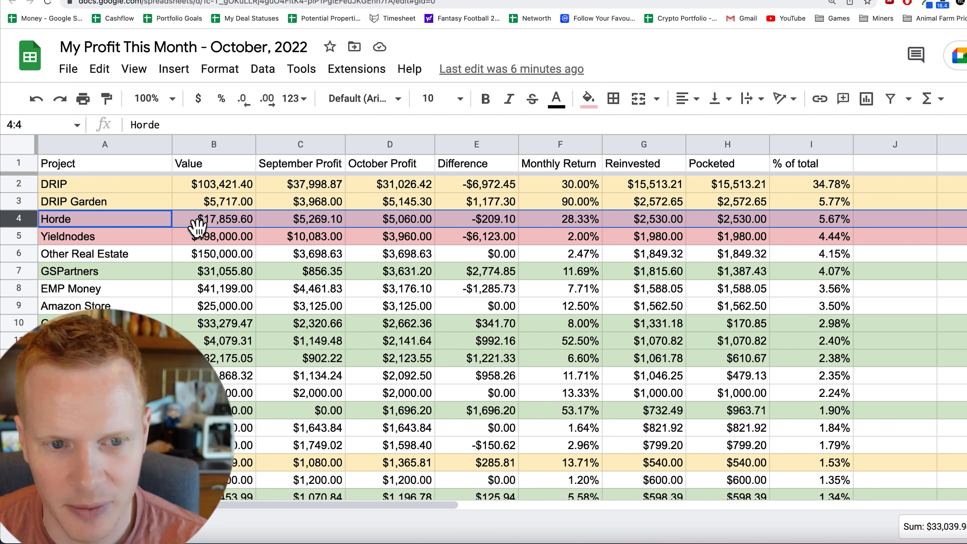
mouse_move(247, 241)
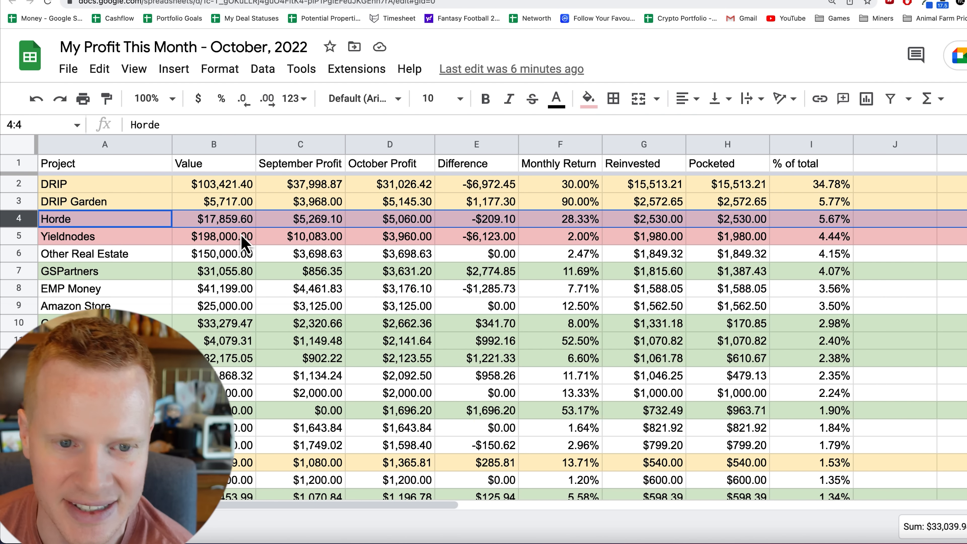
mouse_move(371, 231)
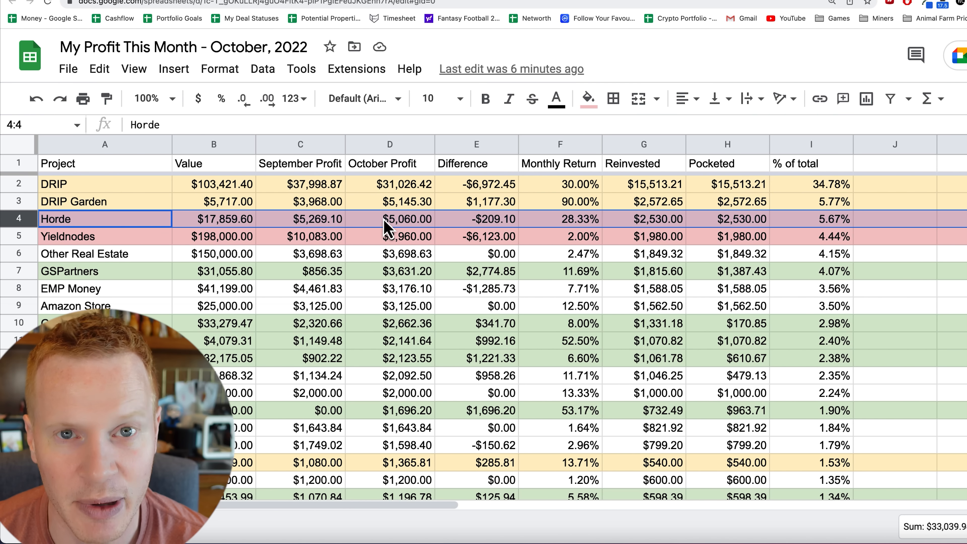
left_click(67, 236)
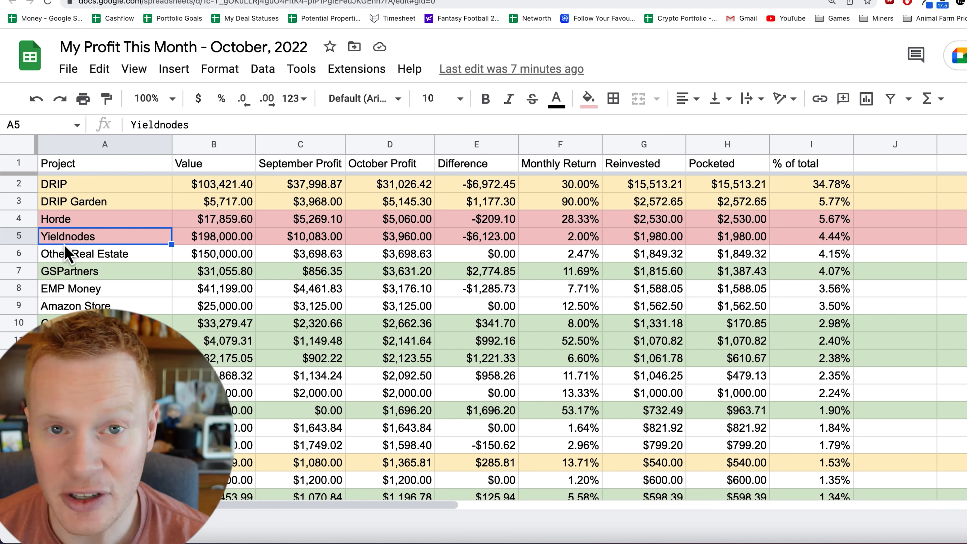
mouse_move(222, 245)
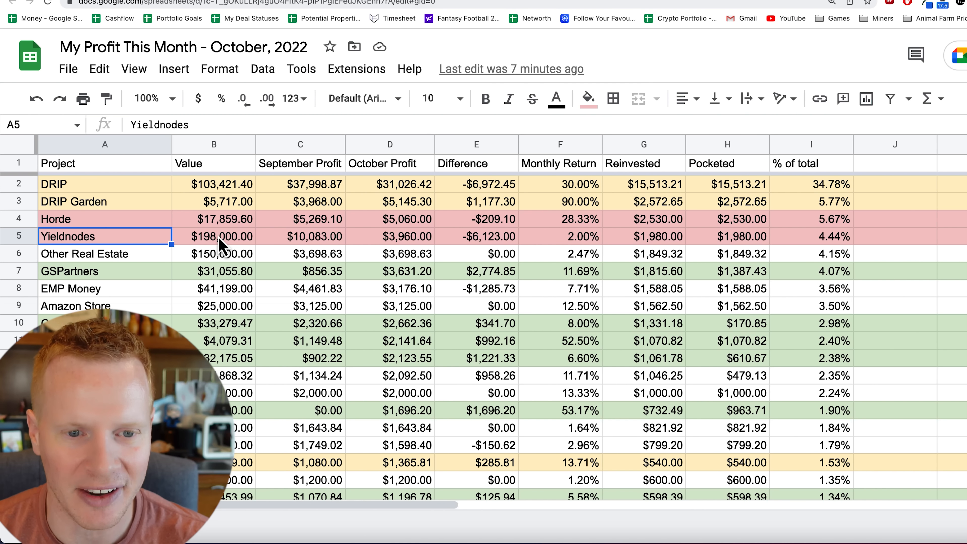
Step: Inspect the Value and October Profit amounts for GSPartners and EMP Money, continuing down the sheet
scroll("down", 3)
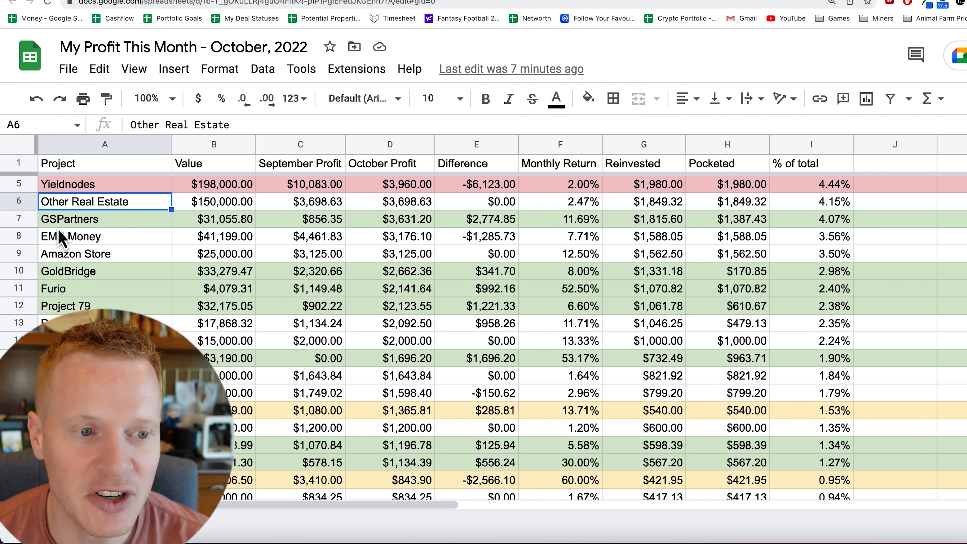
left_click(70, 218)
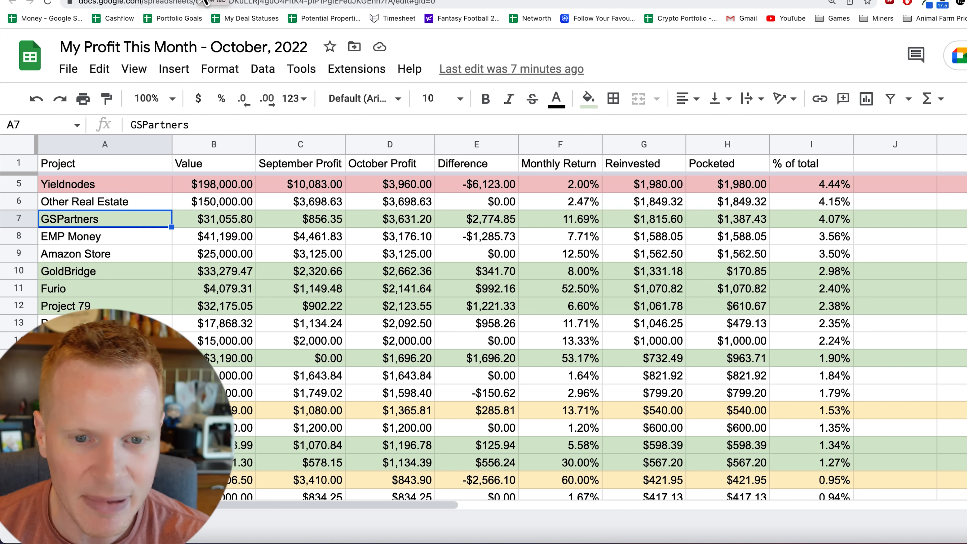
mouse_move(400, 227)
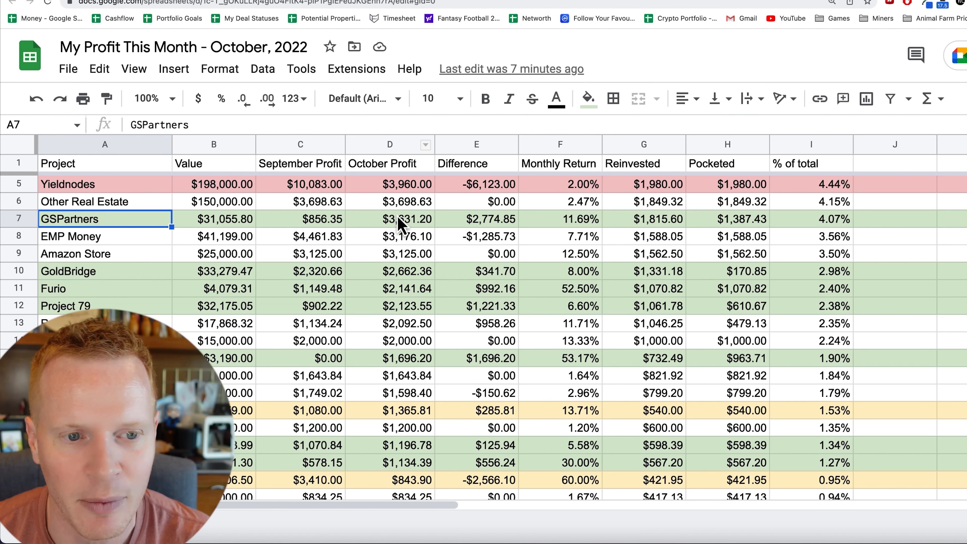
left_click(213, 219)
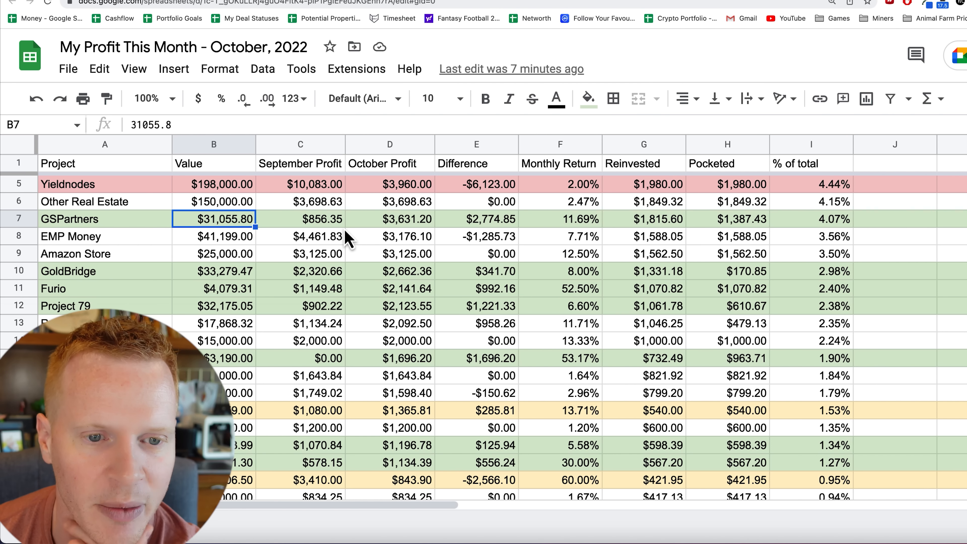
left_click(389, 219)
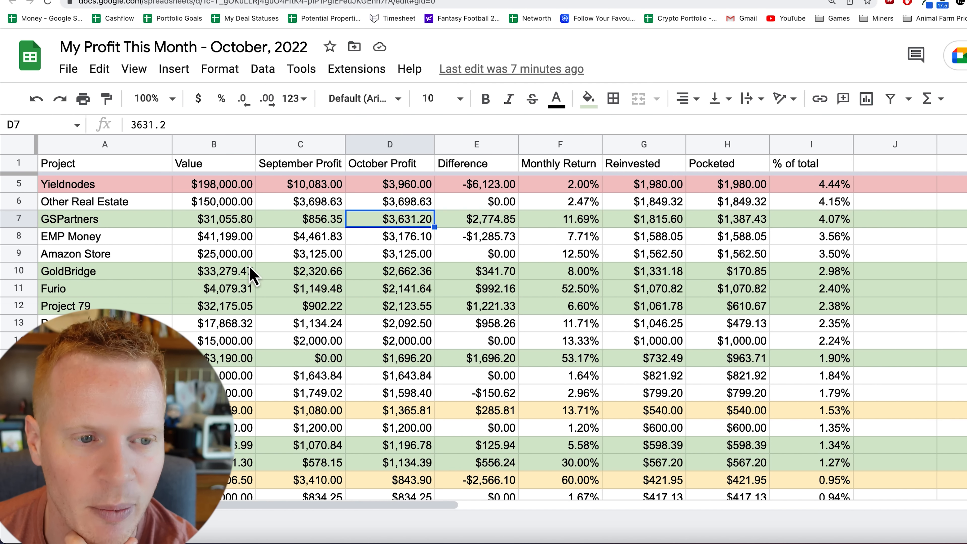
left_click(389, 236)
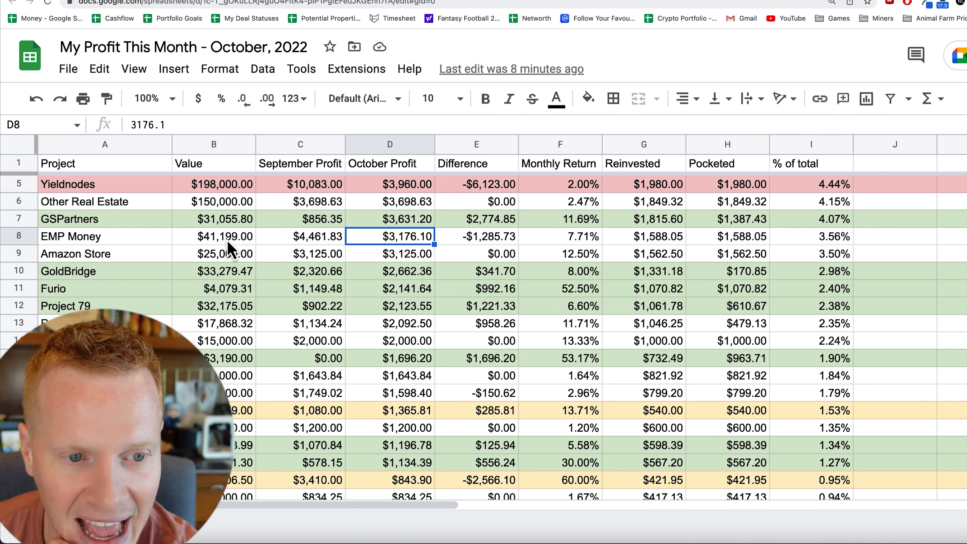
left_click(214, 236)
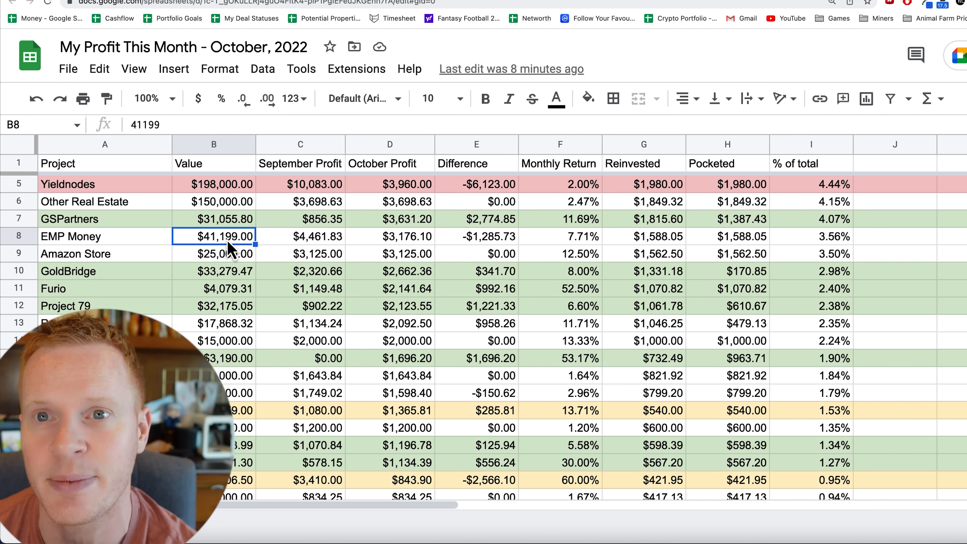
mouse_move(231, 278)
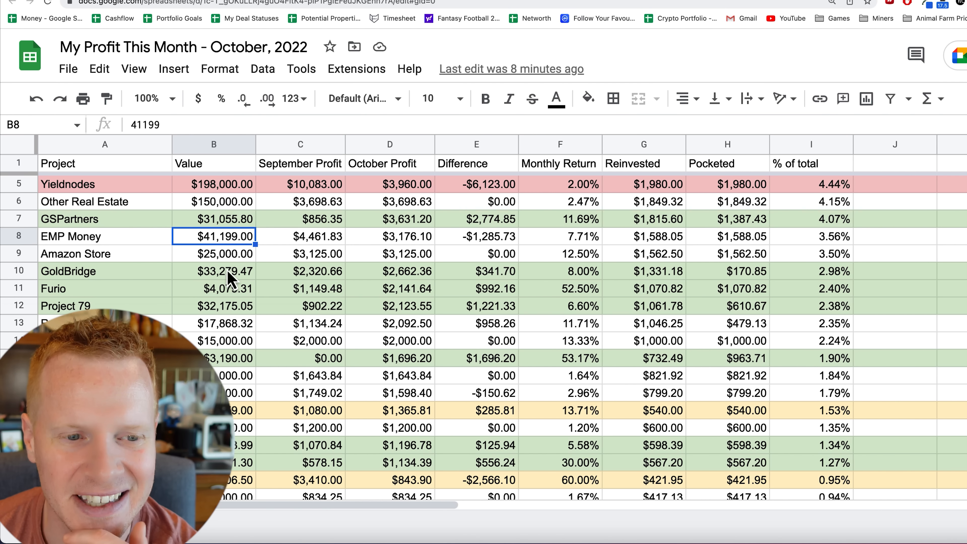
mouse_move(360, 252)
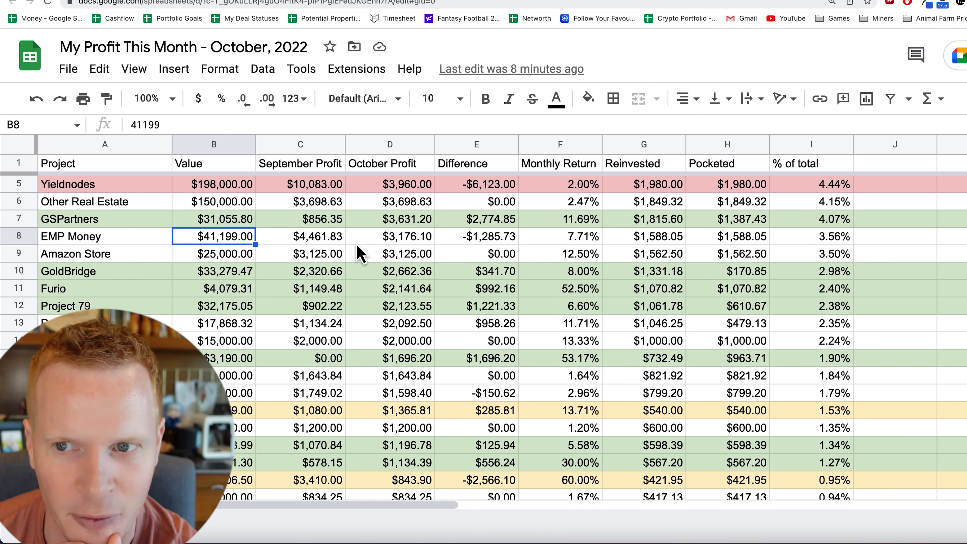
scroll("down", 3)
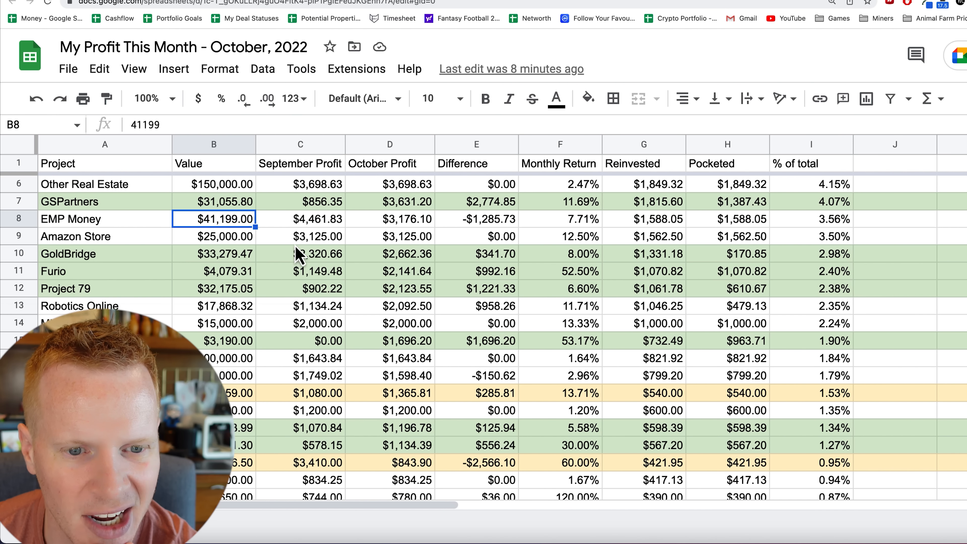
scroll("down", 3)
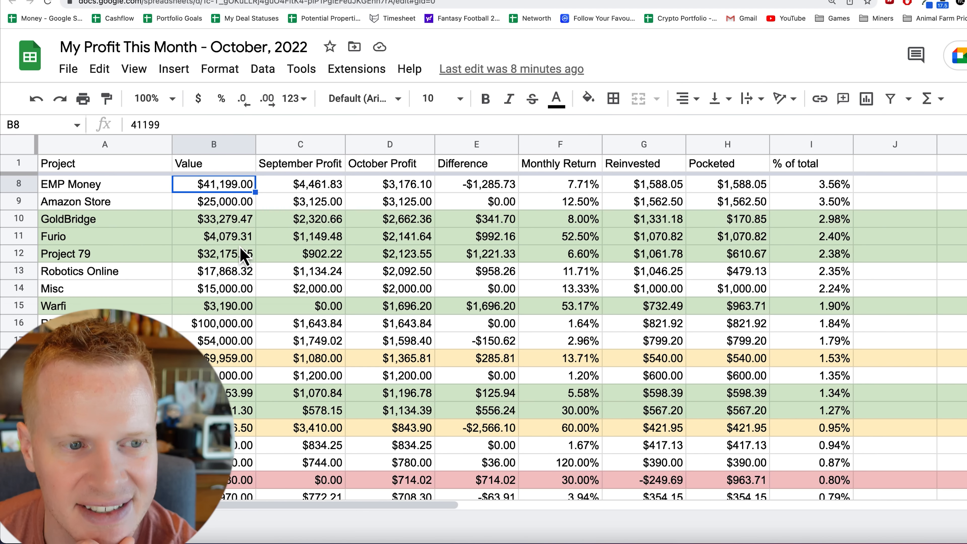
mouse_move(139, 234)
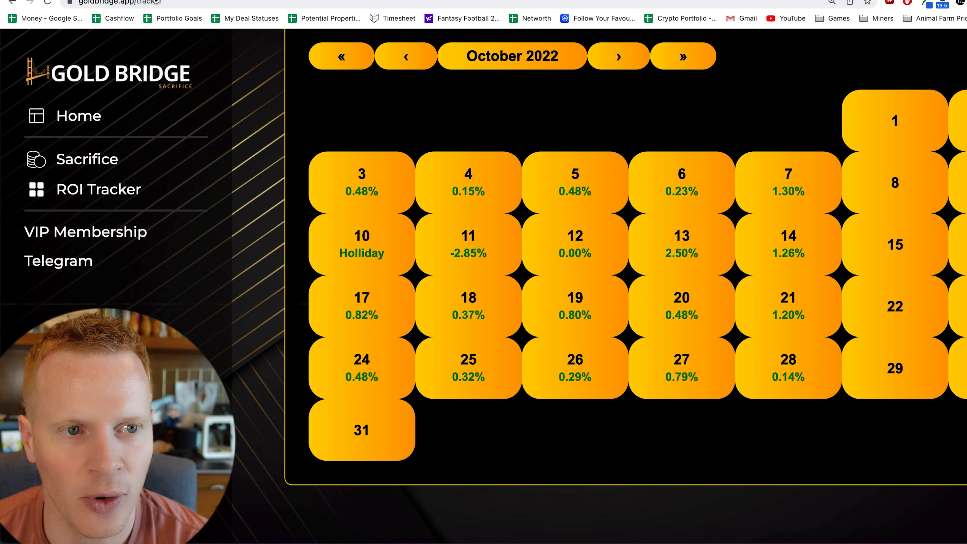
Step: Back on the profit sheet, check Furio's value and Project 79, then review rows down to Piggy Bank
left_click(44, 18)
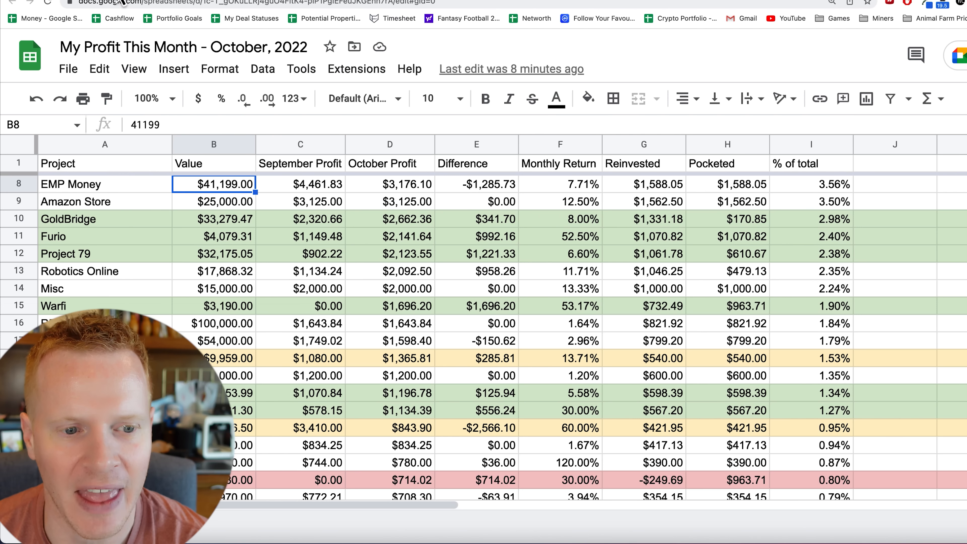
left_click(214, 236)
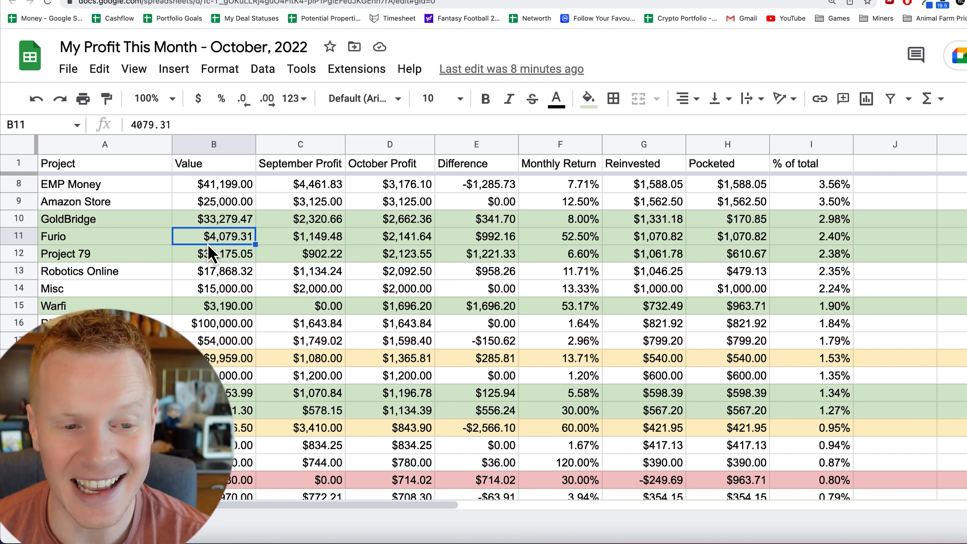
mouse_move(402, 253)
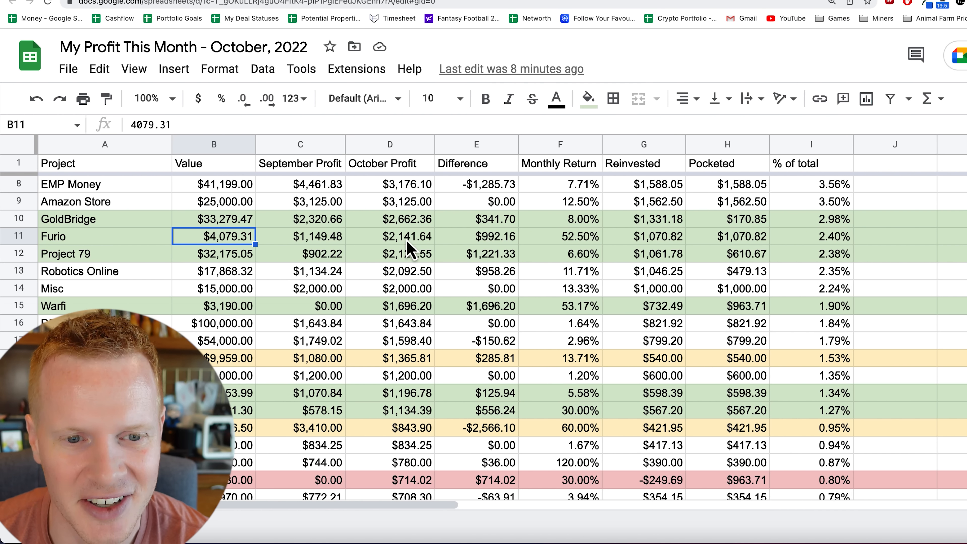
left_click(389, 236)
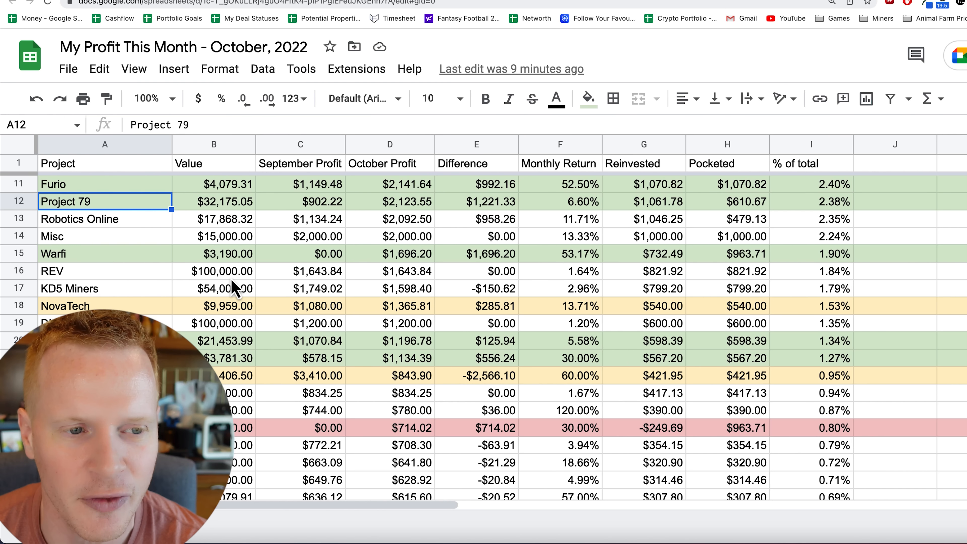
mouse_move(386, 219)
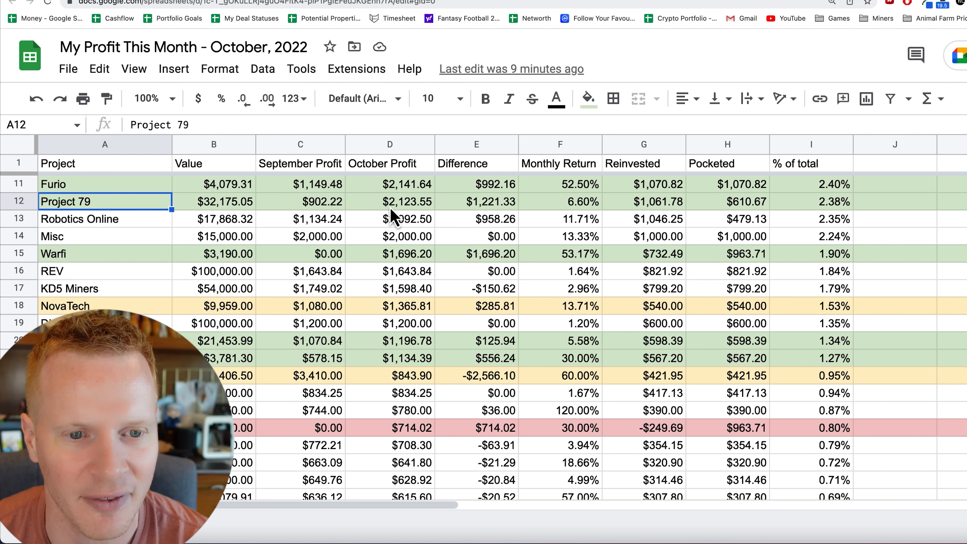
scroll("down", 3)
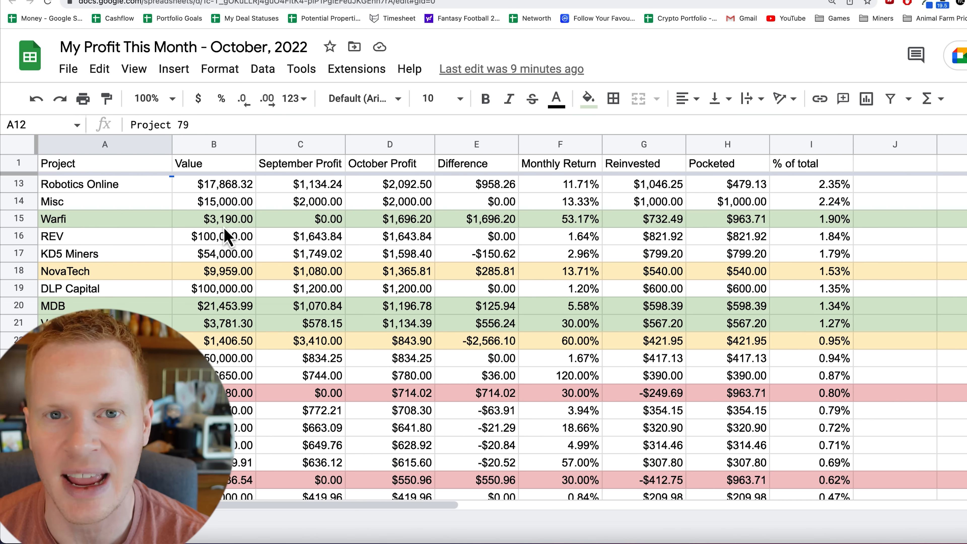
mouse_move(417, 237)
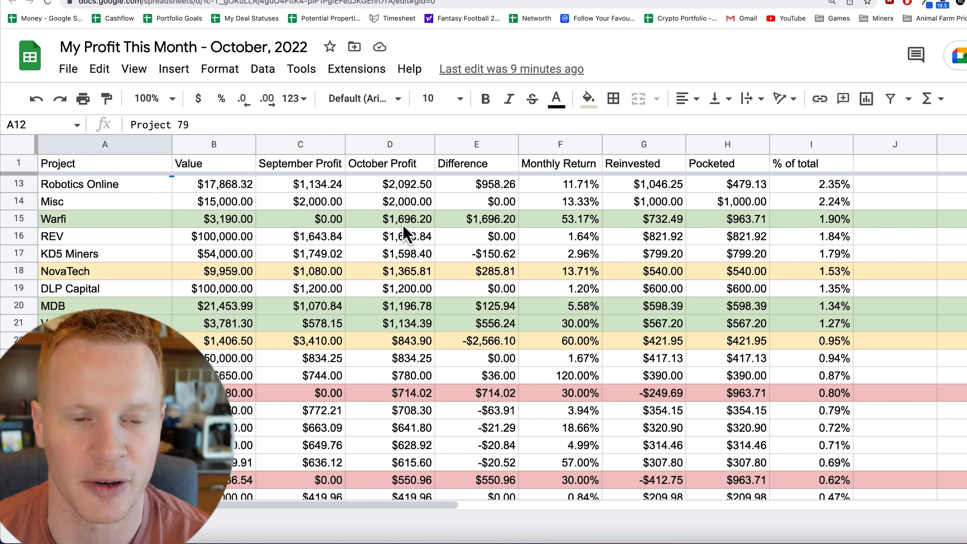
mouse_move(399, 236)
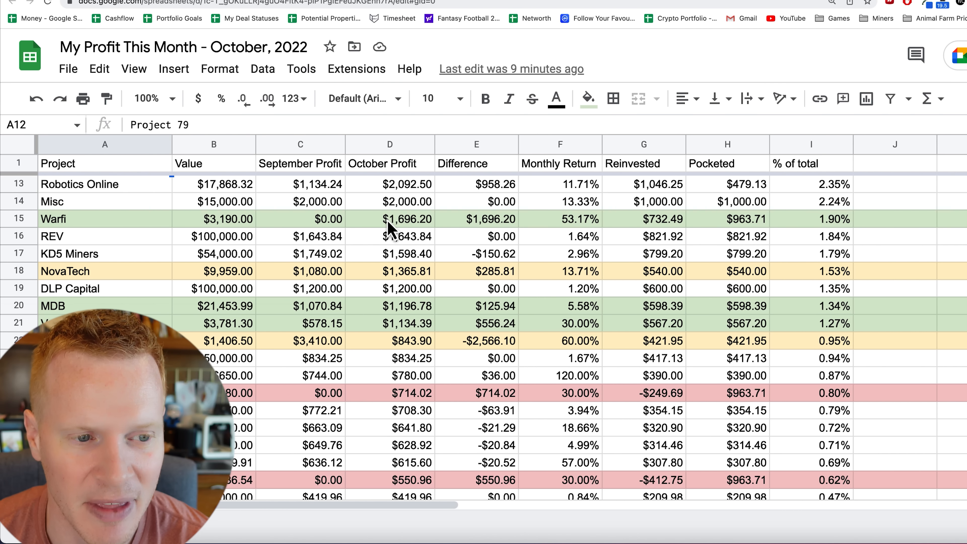
scroll("down", 3)
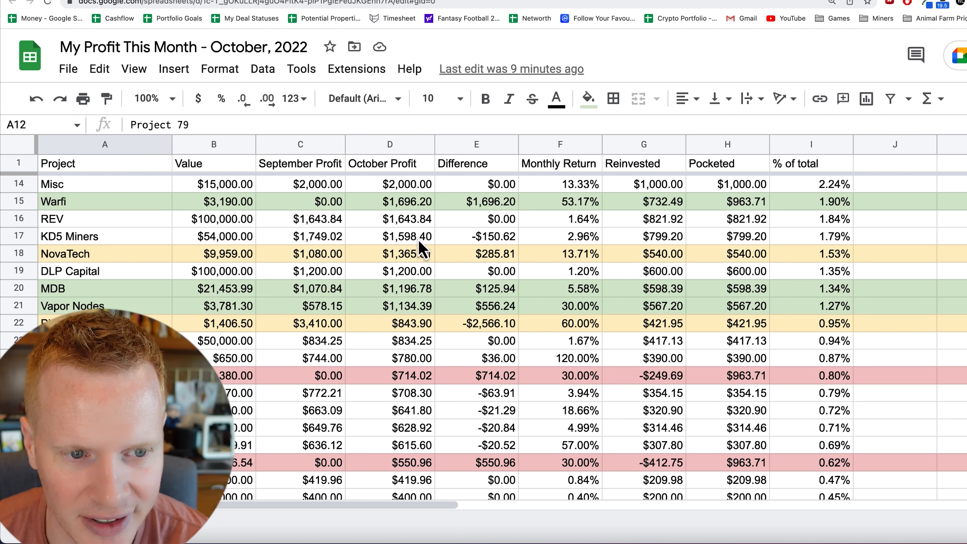
scroll("down", 3)
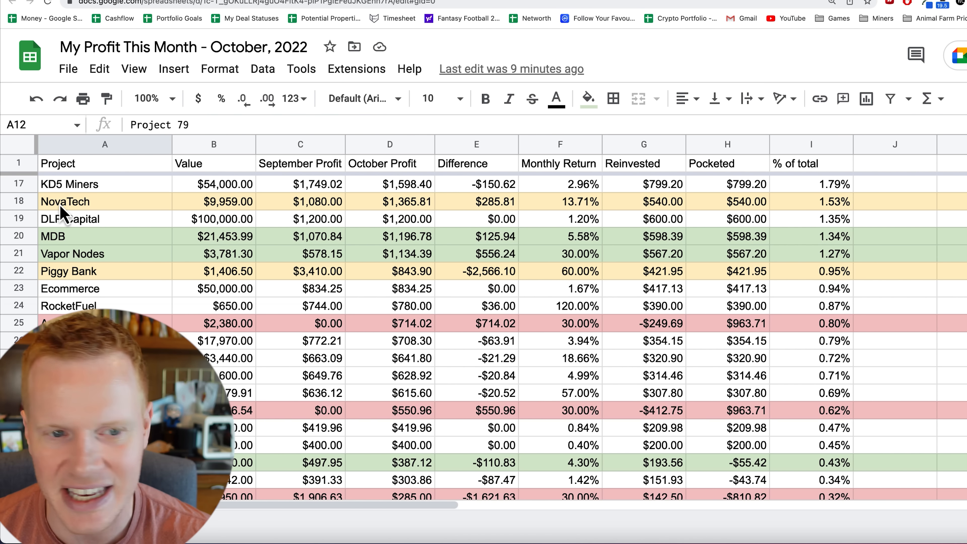
mouse_move(96, 220)
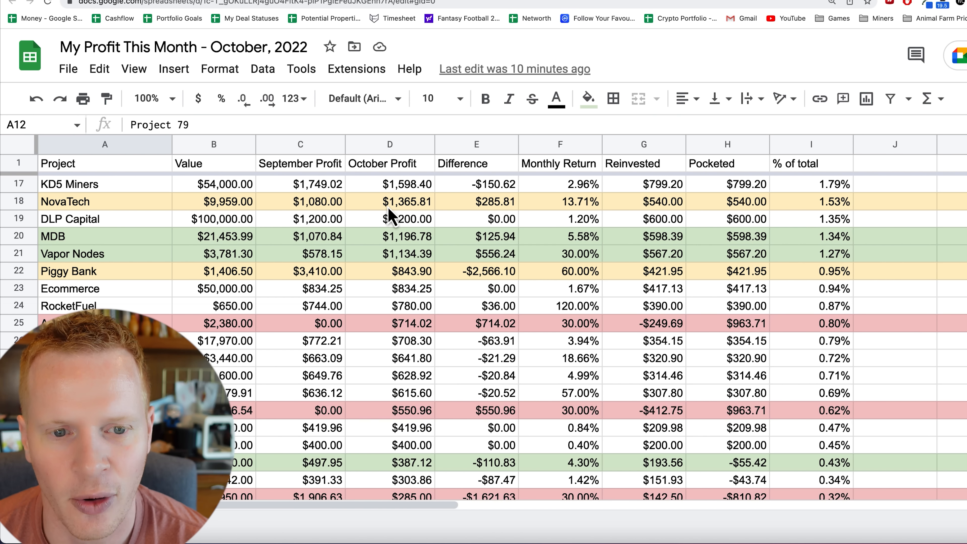
mouse_move(129, 209)
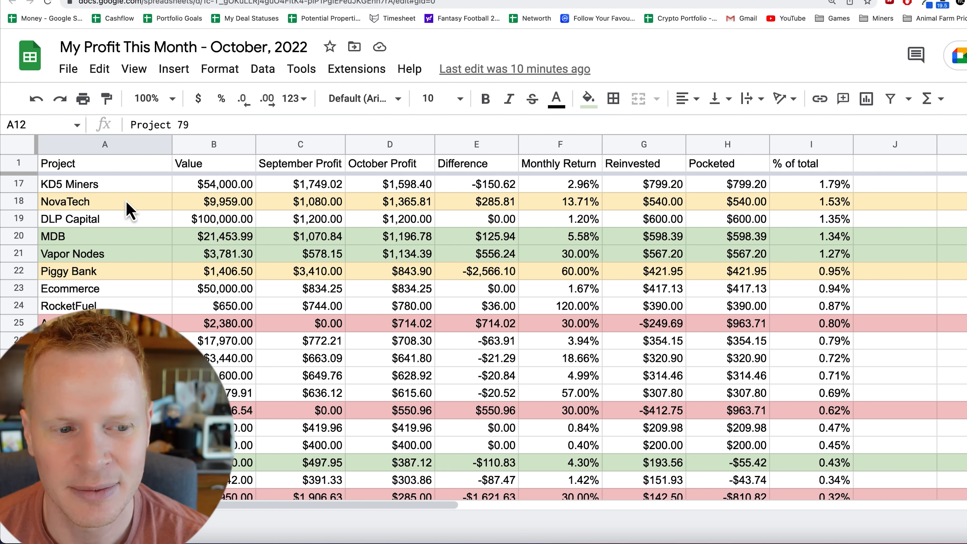
scroll("down", 3)
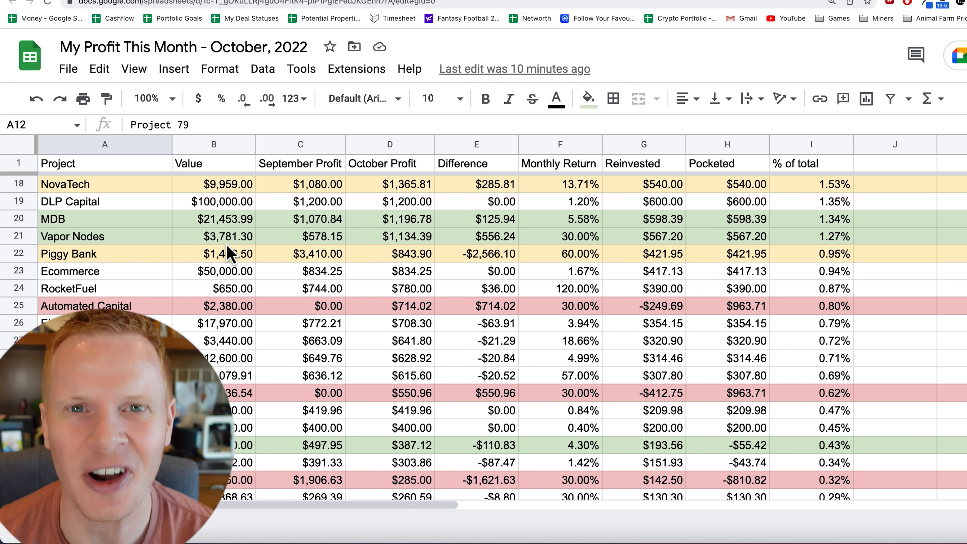
mouse_move(401, 222)
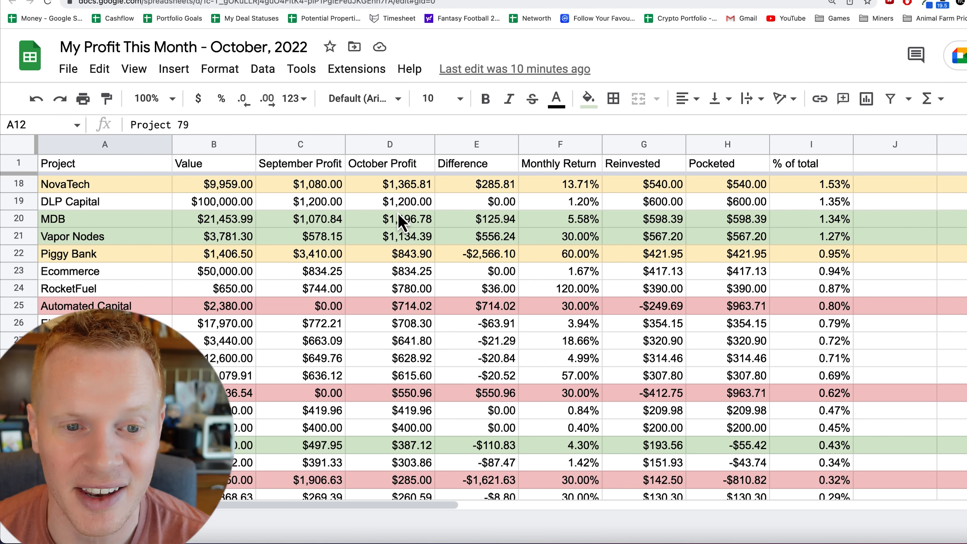
mouse_move(401, 231)
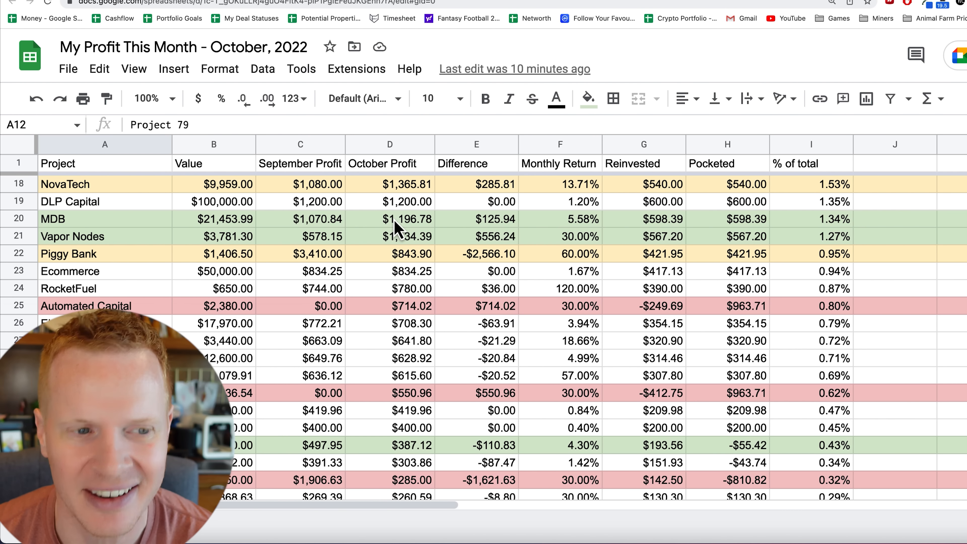
left_click(390, 218)
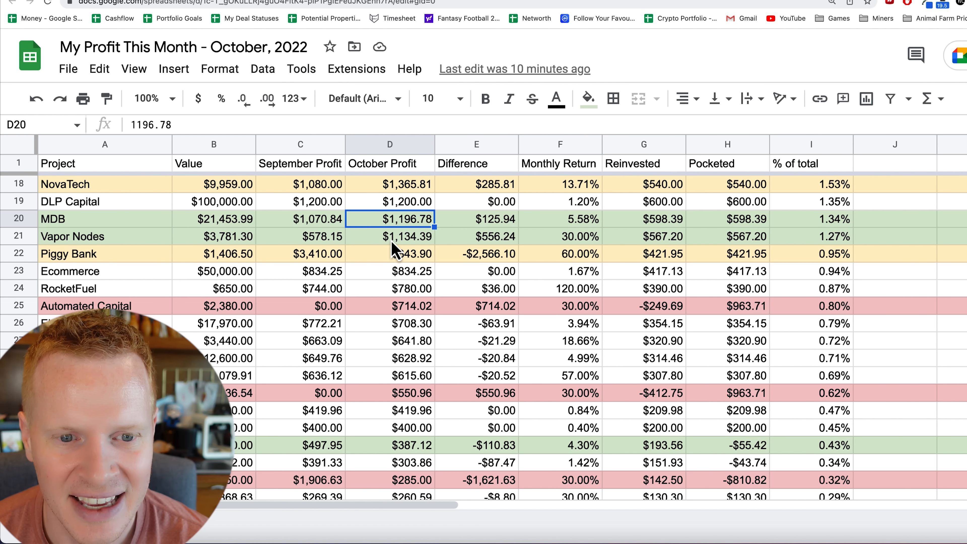
mouse_move(409, 246)
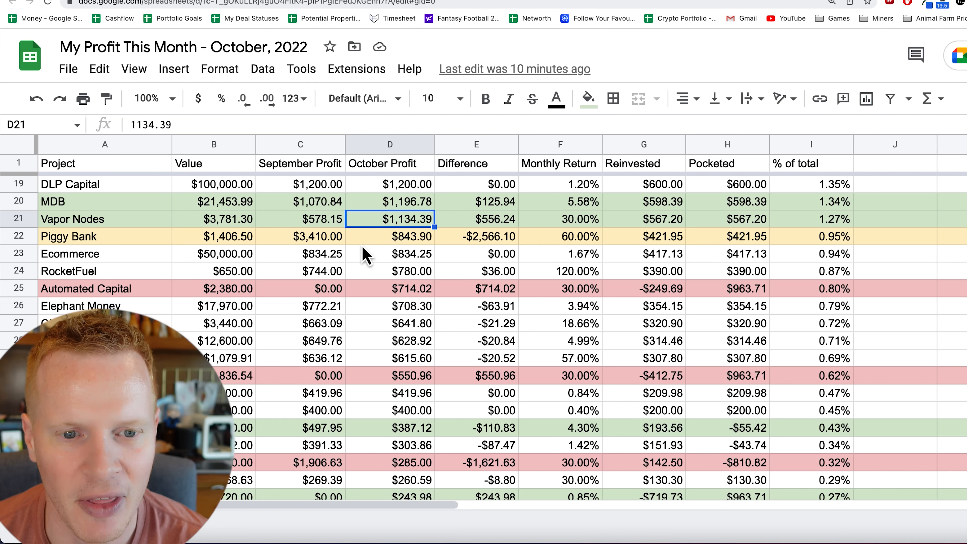
left_click(390, 236)
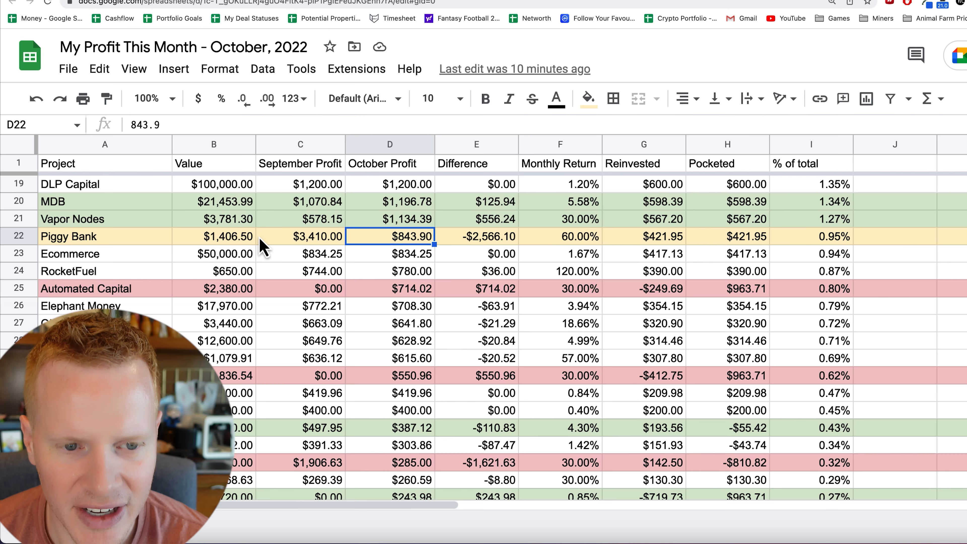
mouse_move(390, 267)
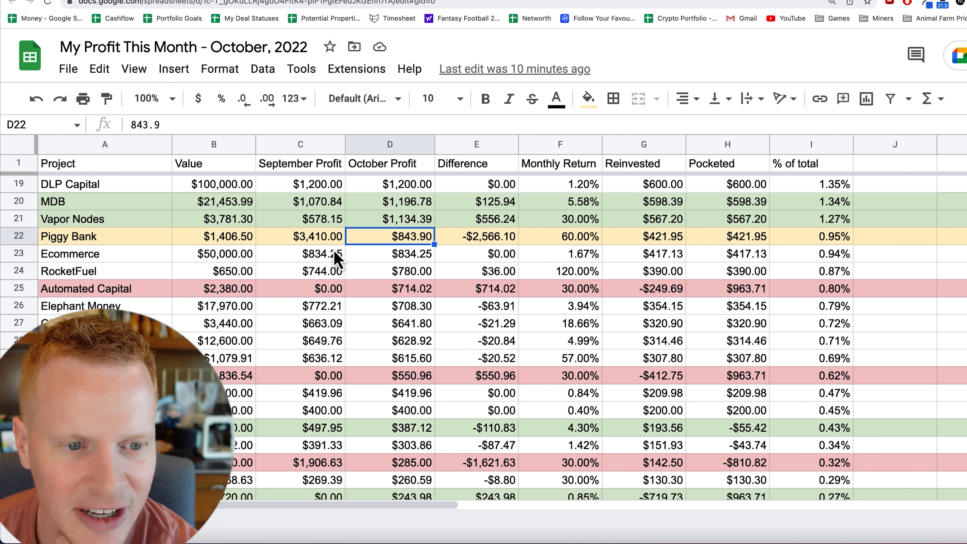
scroll("down", 3)
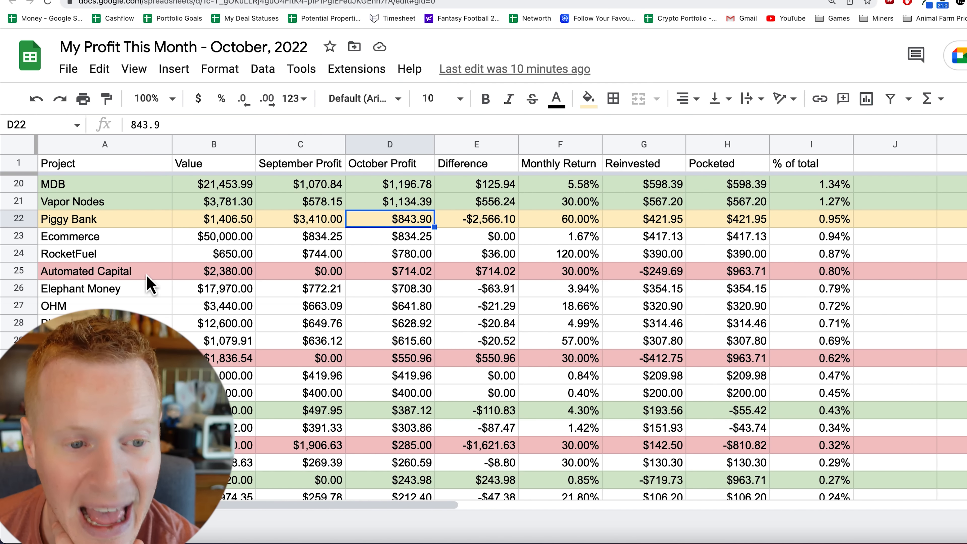
left_click(18, 271)
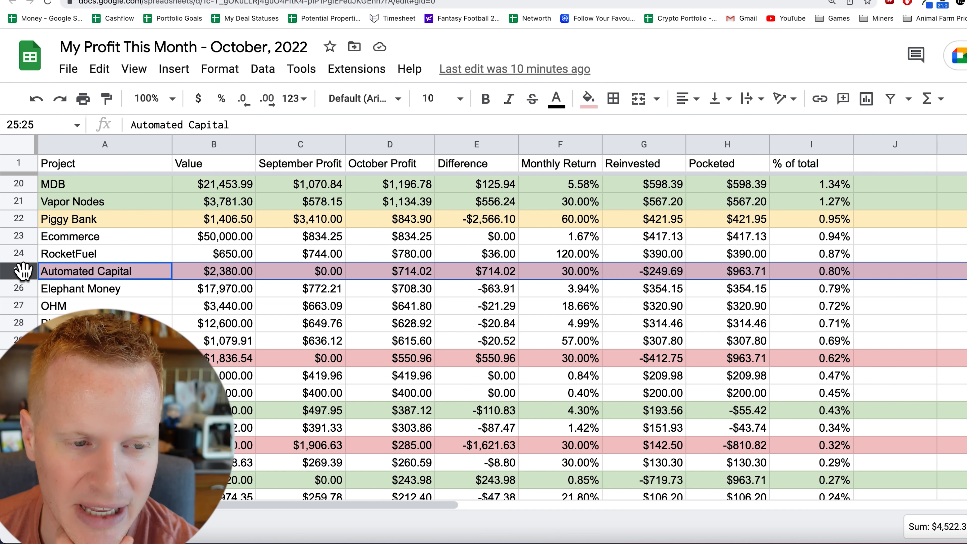
mouse_move(410, 281)
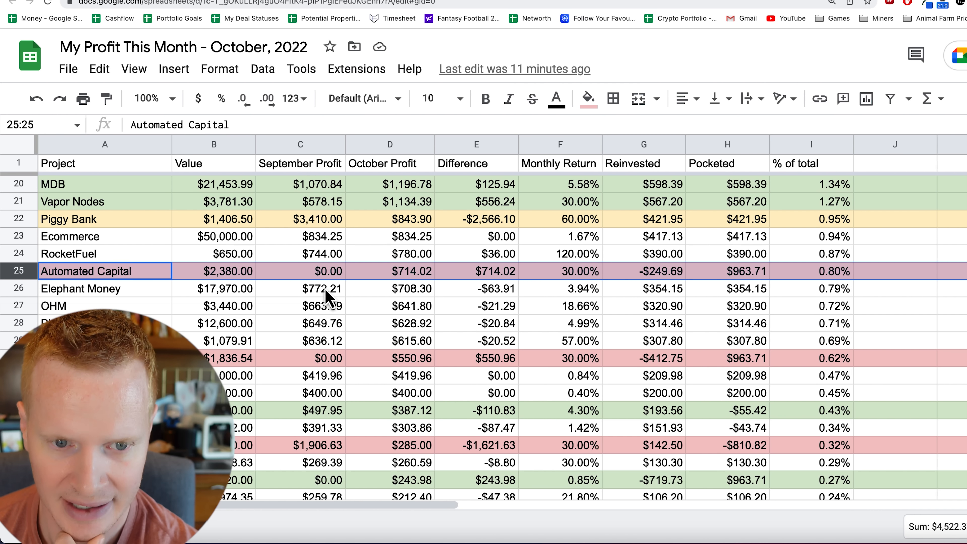
left_click(300, 288)
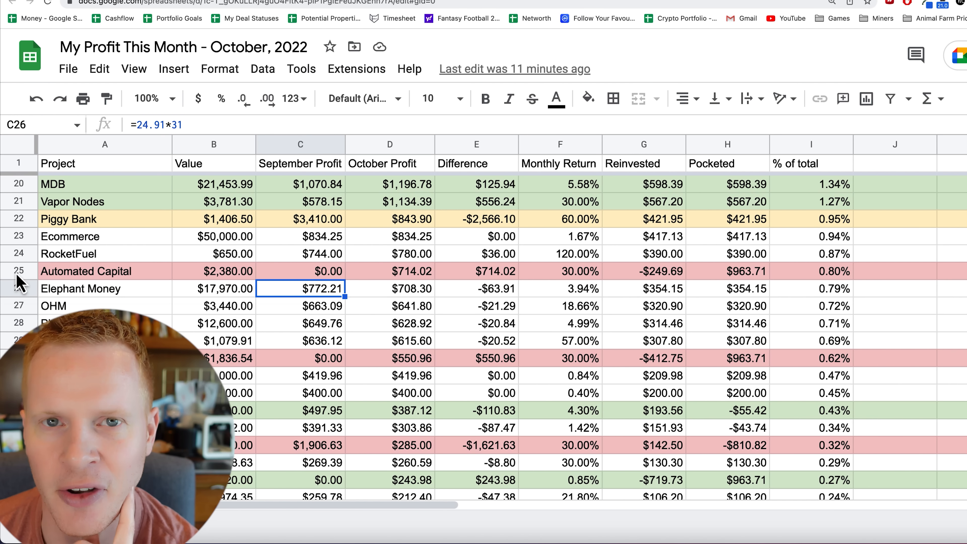
Step: Select the Optimus row and change its fill colour from pink to light yellow
left_click(19, 271)
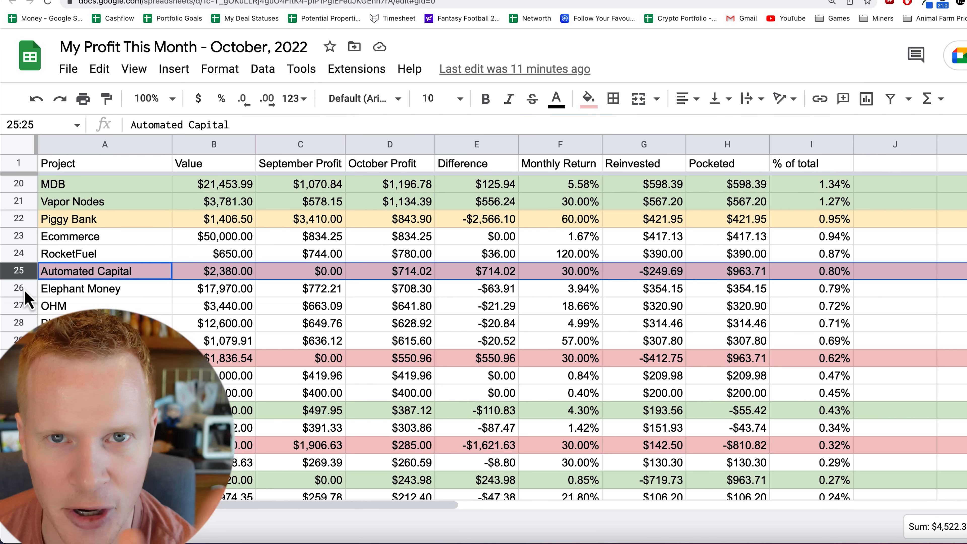
scroll("down", 3)
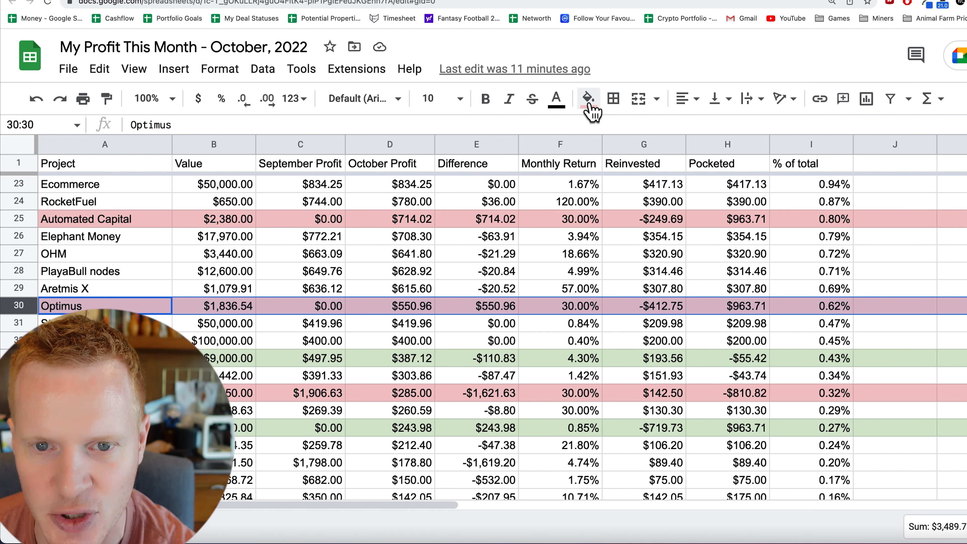
left_click(586, 98)
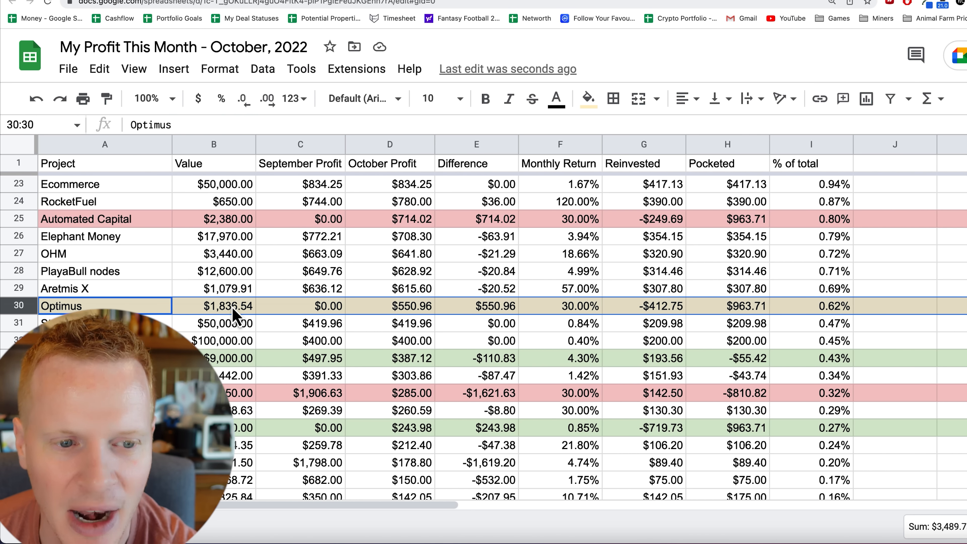
mouse_move(410, 324)
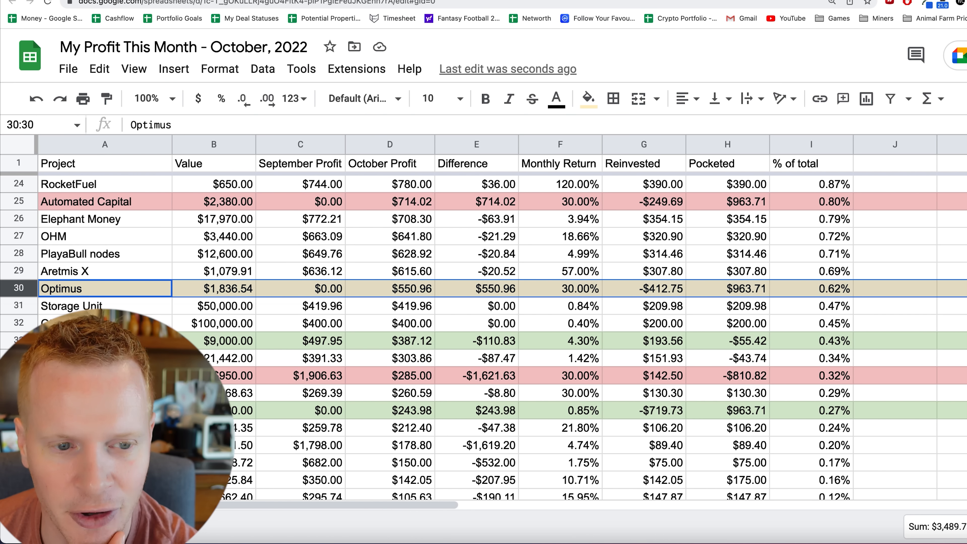
scroll("down", 3)
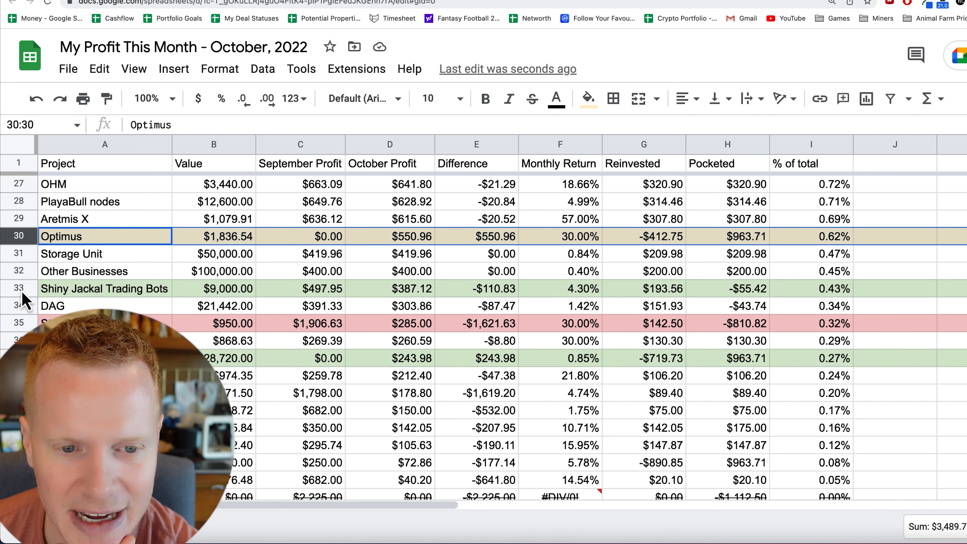
mouse_move(574, 291)
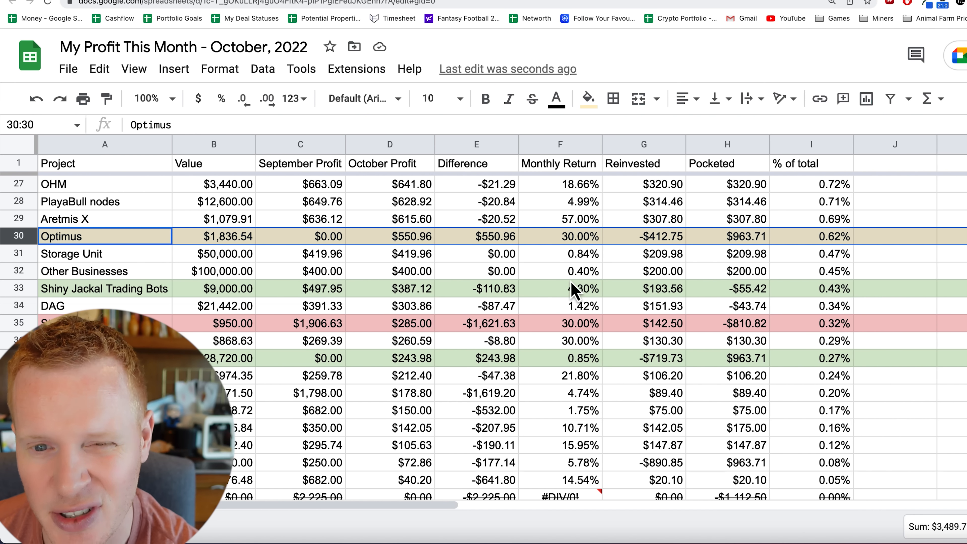
left_click(560, 288)
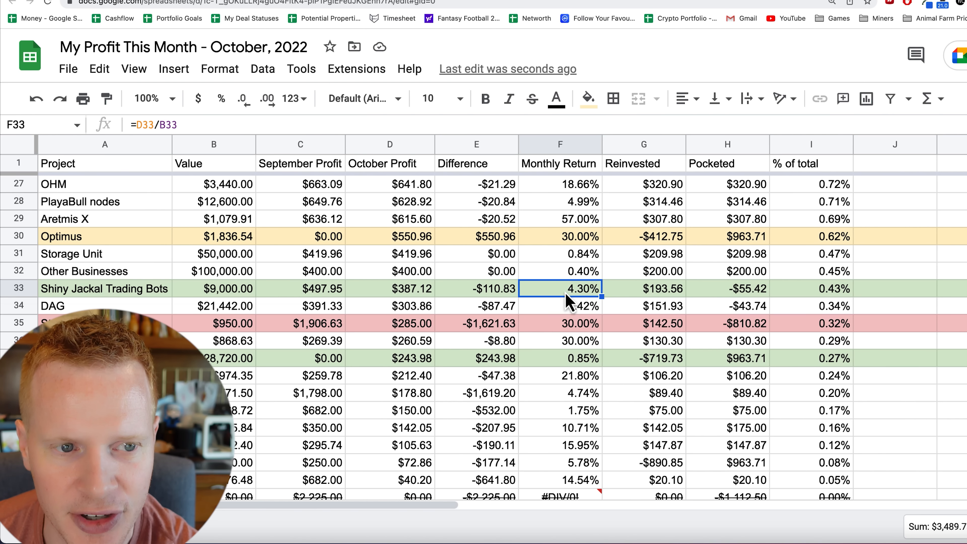
mouse_move(247, 293)
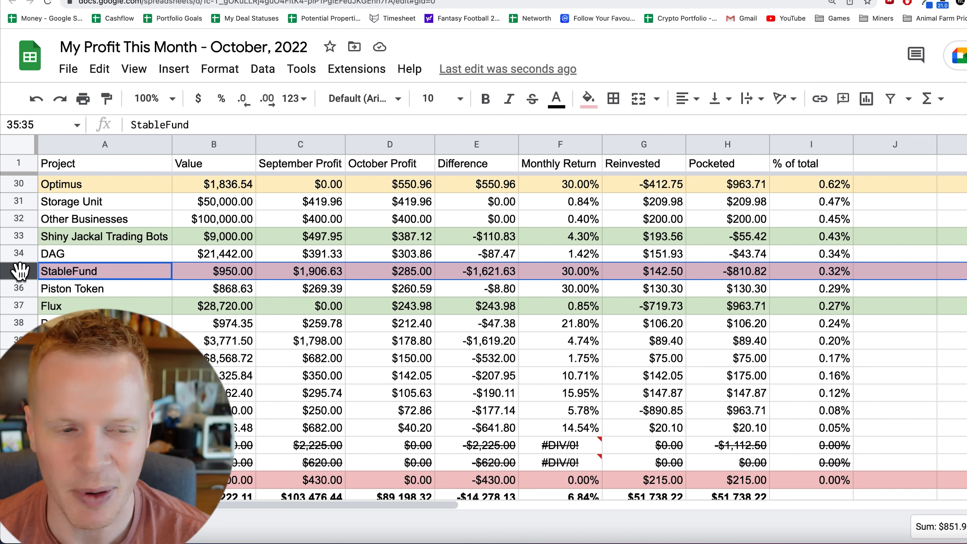
mouse_move(240, 296)
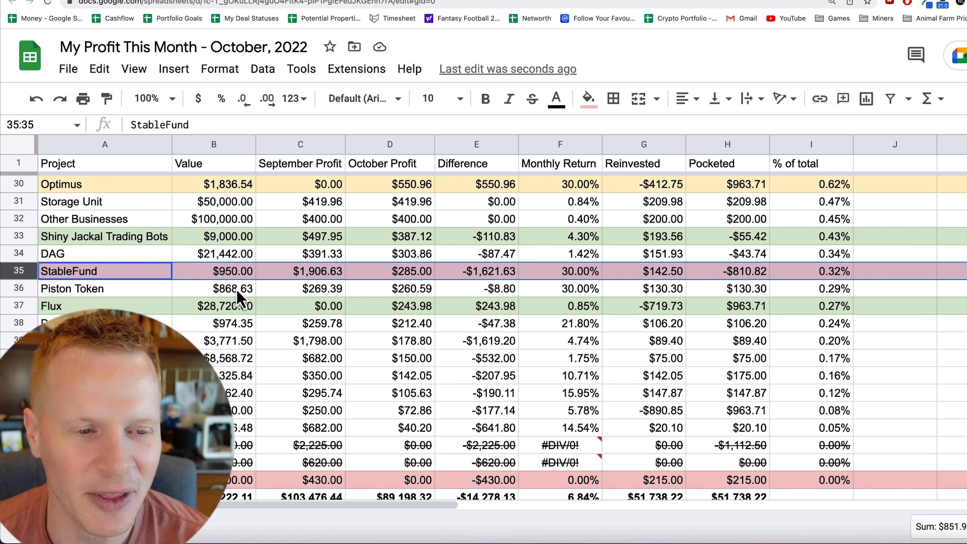
left_click(214, 271)
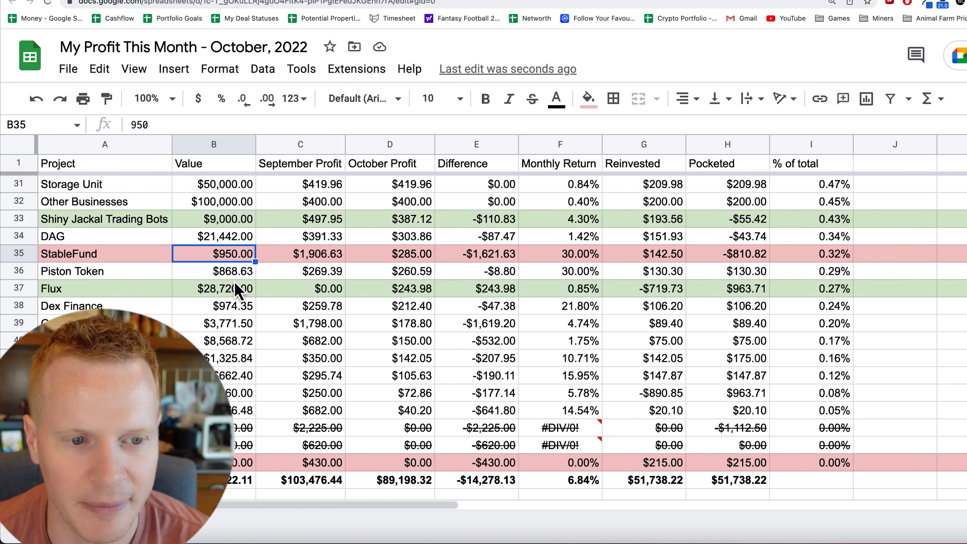
scroll("down", 3)
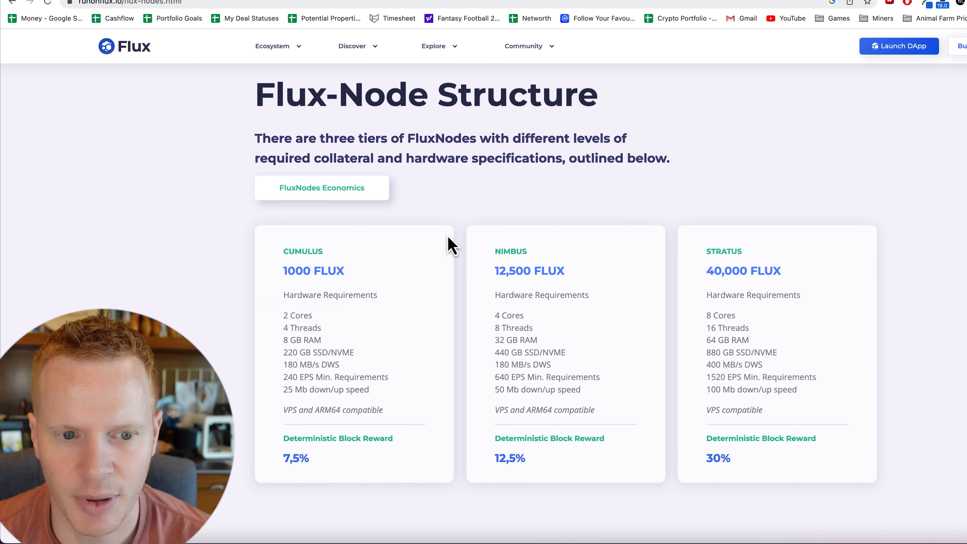
double_click(723, 271)
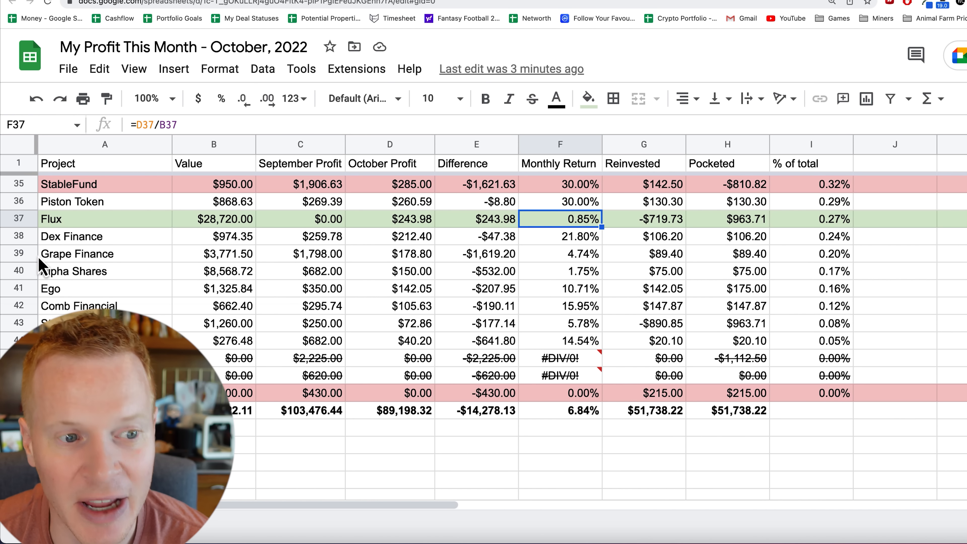
left_click(19, 253)
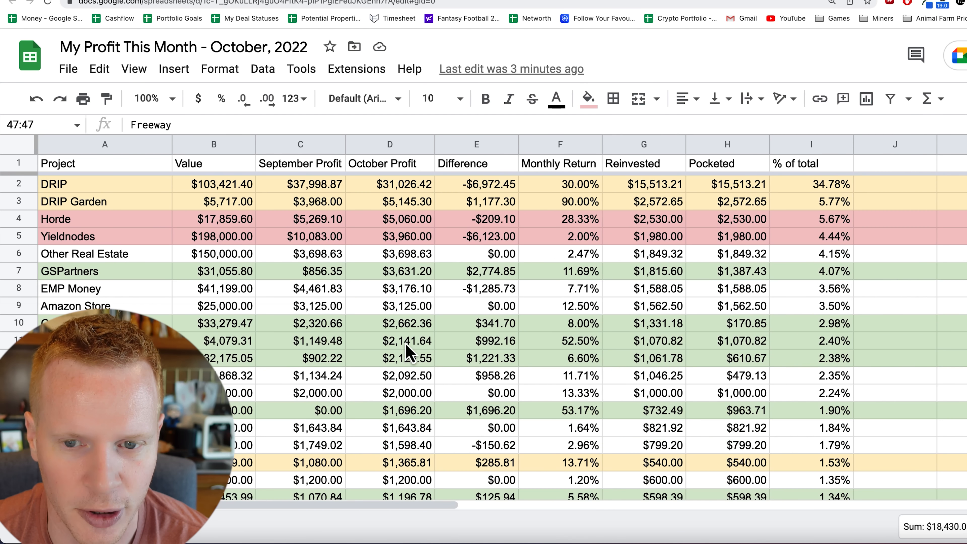
scroll("down", 3)
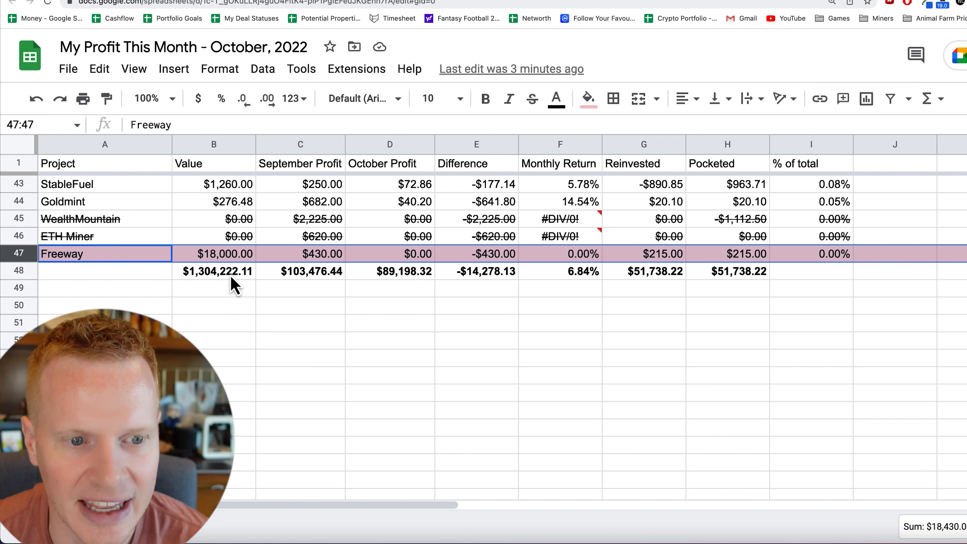
left_click(214, 271)
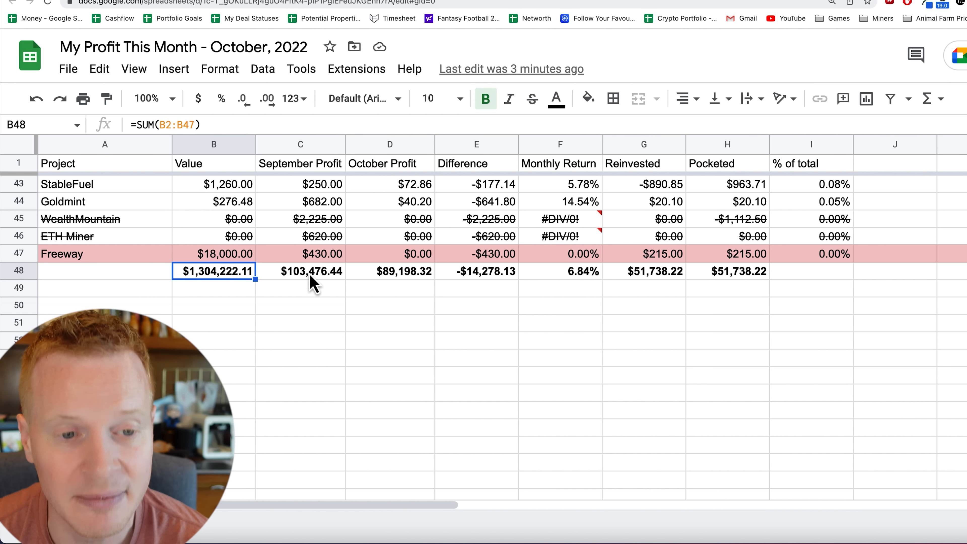
left_click(300, 272)
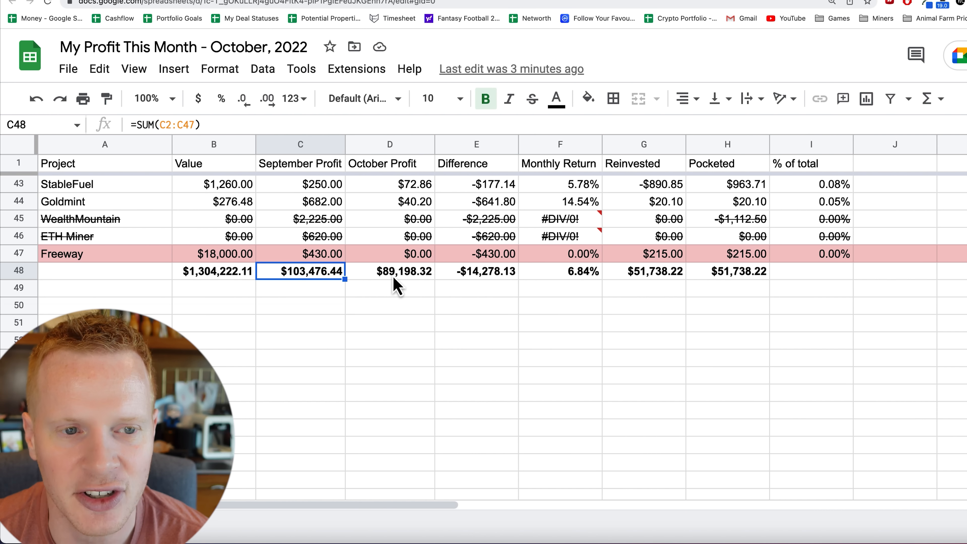
left_click(389, 271)
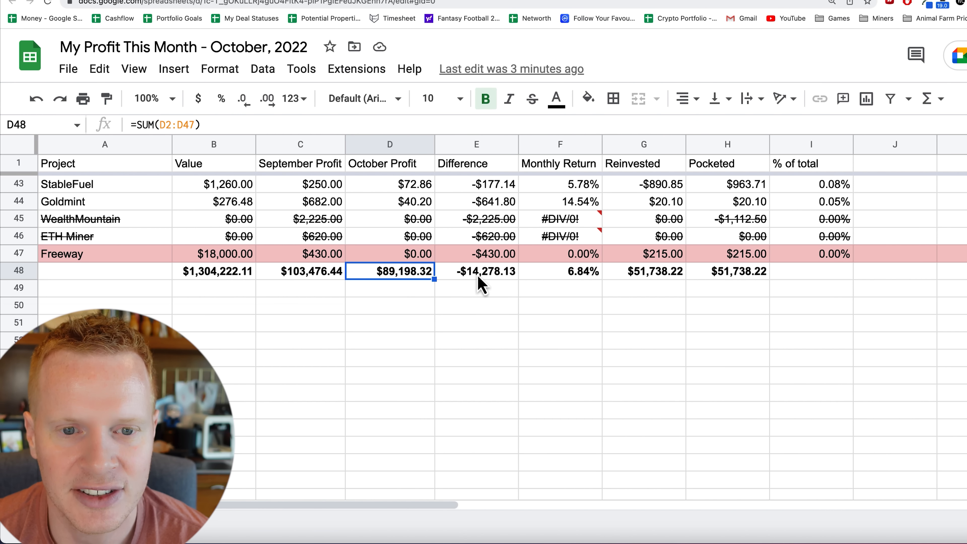
left_click(559, 271)
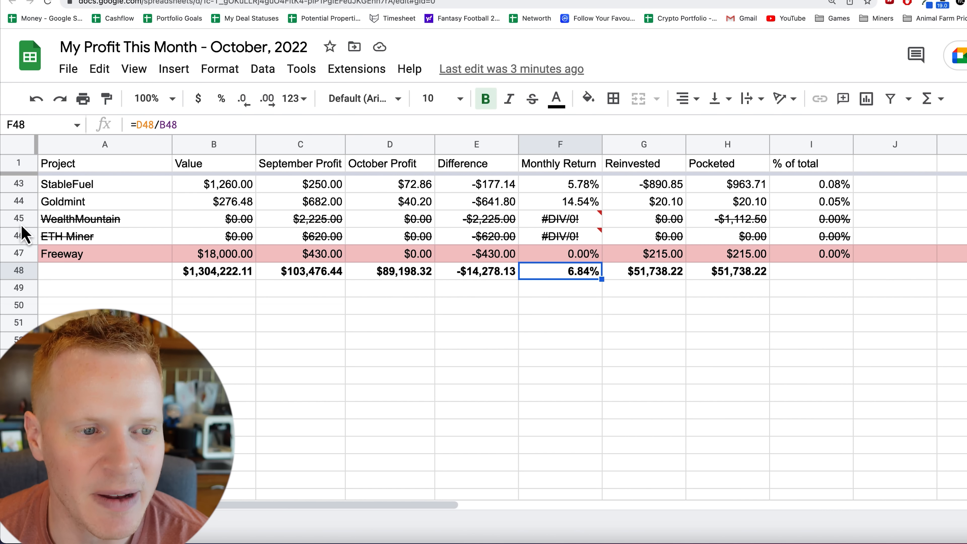
left_click(19, 236)
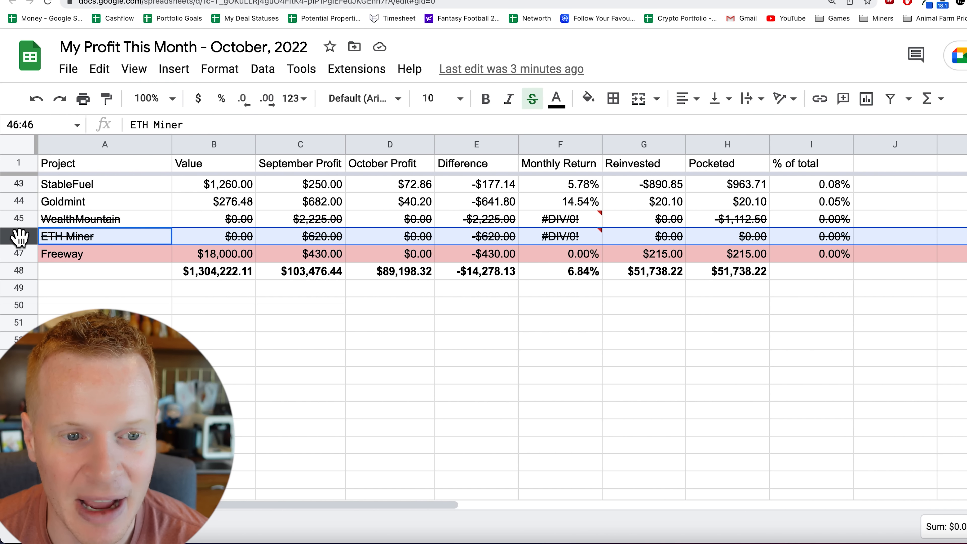
mouse_move(206, 254)
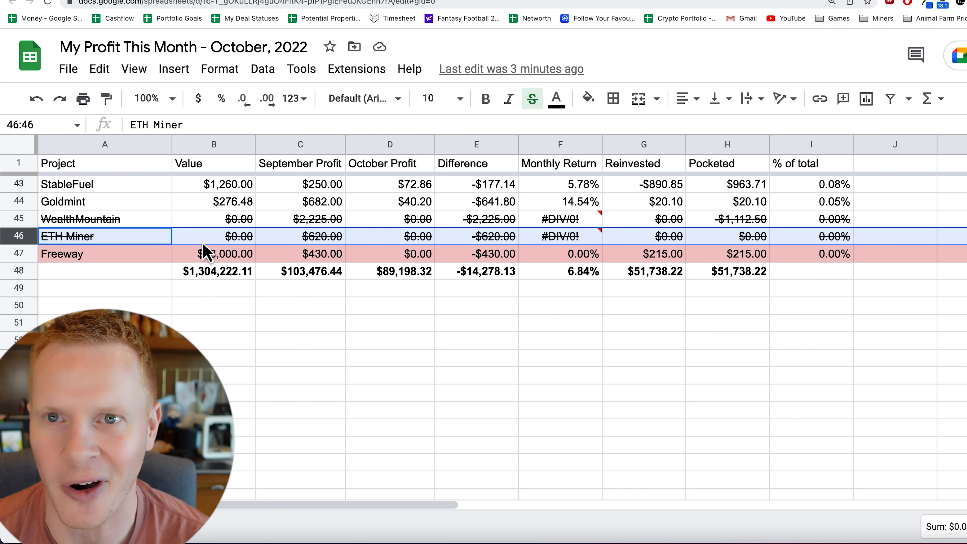